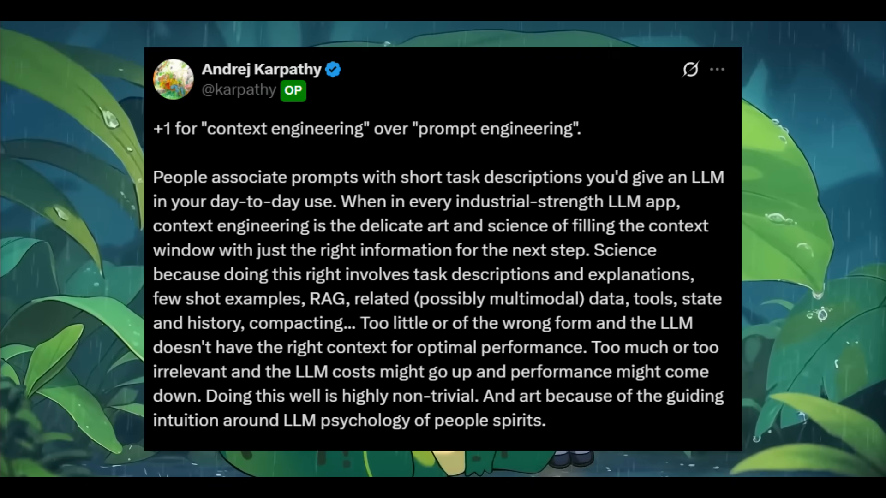
Delete branches feature-471-update-customer-api and feature-631-update-customer-schema with git branch -D
{"action": "scroll", "scroll_direction": "down", "scroll_amount": 3}
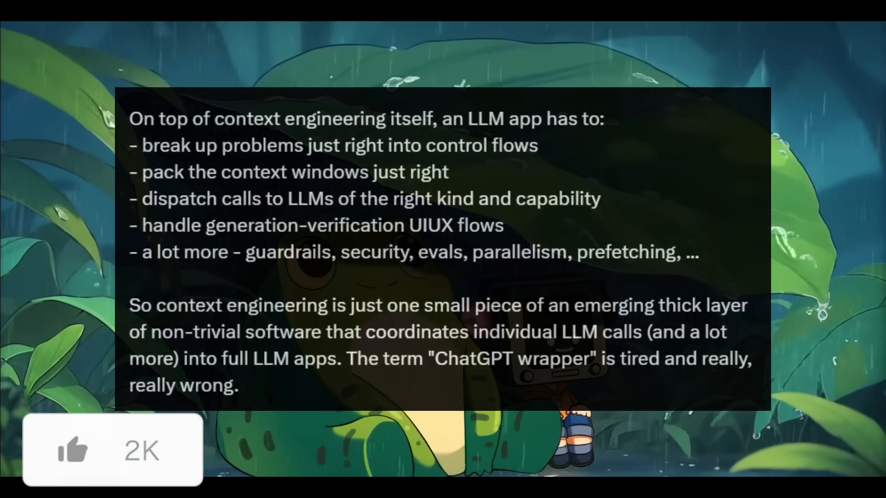
{"action": "left_click", "coordinate": [74, 451]}
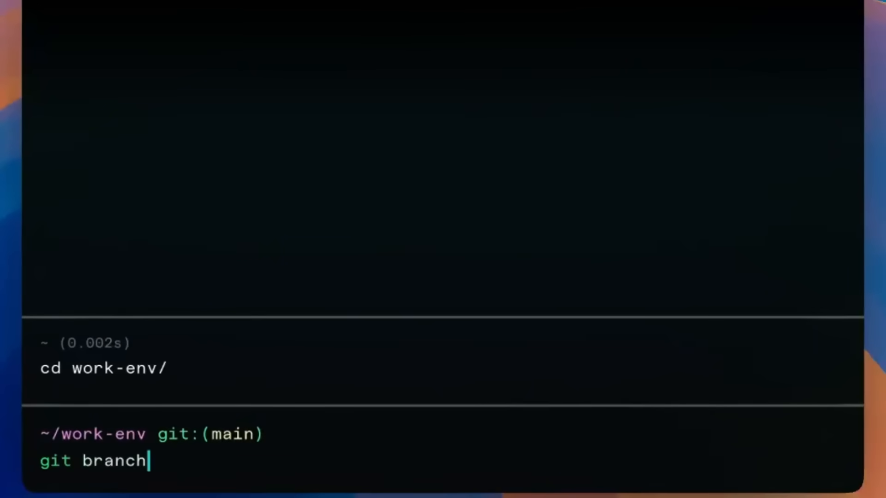
{"action": "type", "text": "-d"}
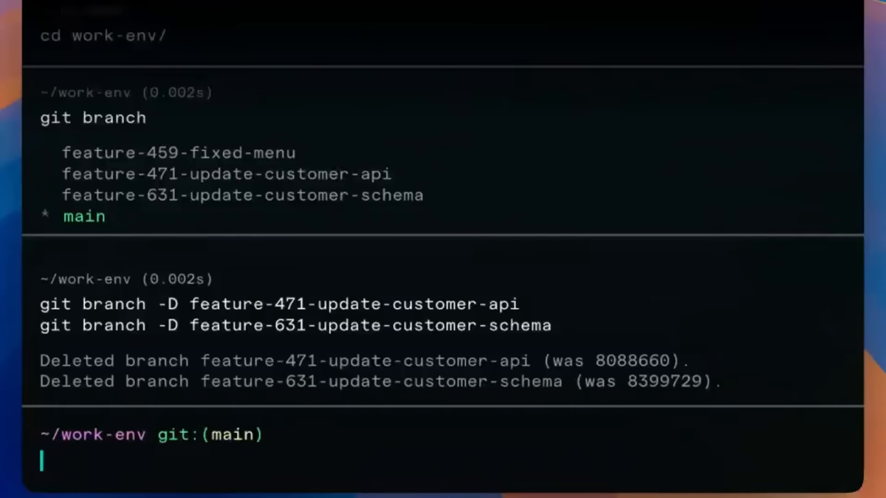
{"action": "type", "text": "gi"}
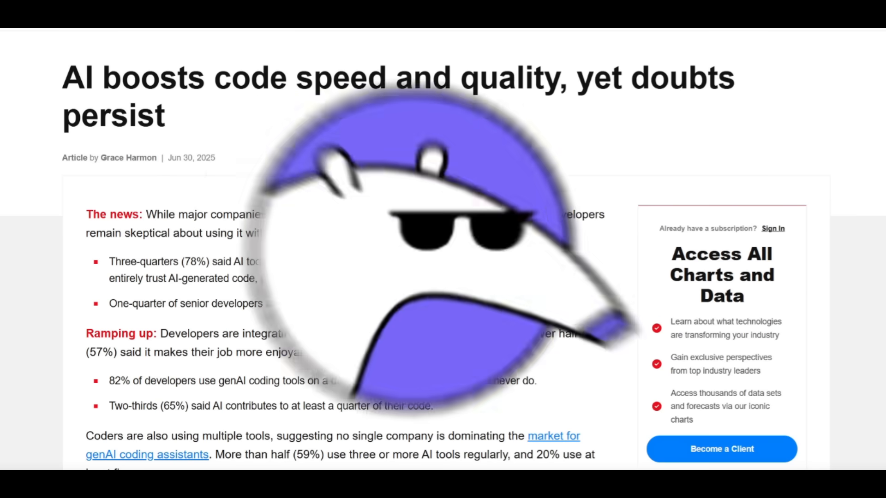
Scroll the news article to the Confidence divide section and its 76.4% hallucination statistic
{"action": "scroll", "scroll_direction": "down", "scroll_amount": 3}
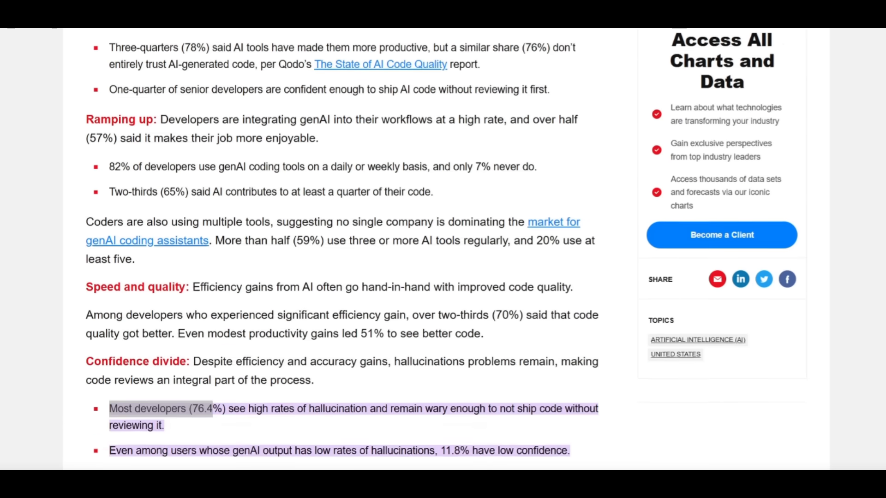
{"action": "scroll", "scroll_direction": "down", "scroll_amount": 3}
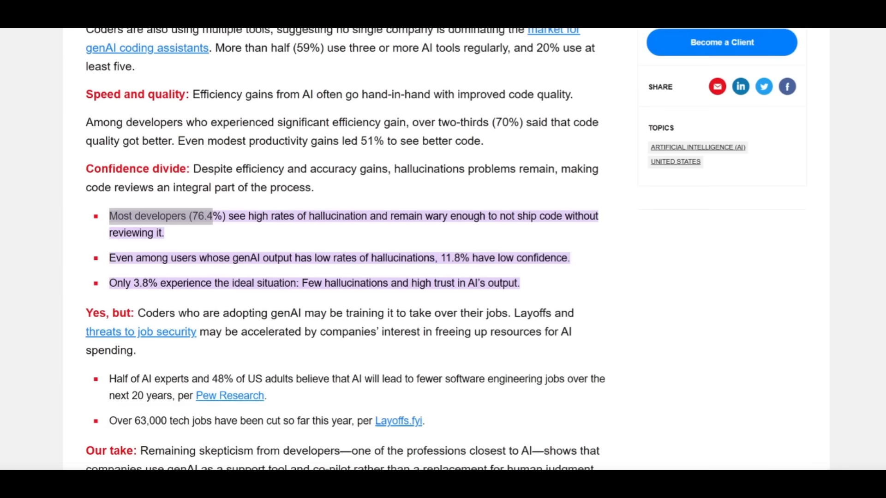
{"action": "scroll", "scroll_direction": "down", "scroll_amount": 3}
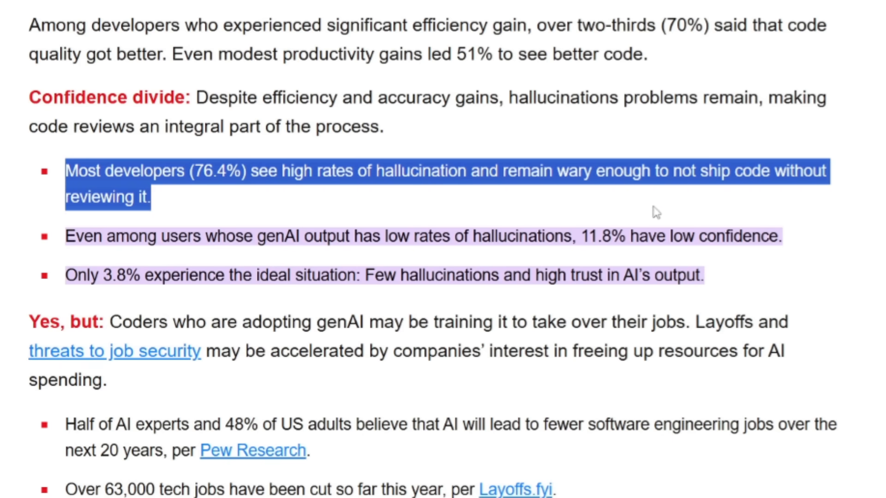
{"action": "mouse_move", "coordinate": [638, 213]}
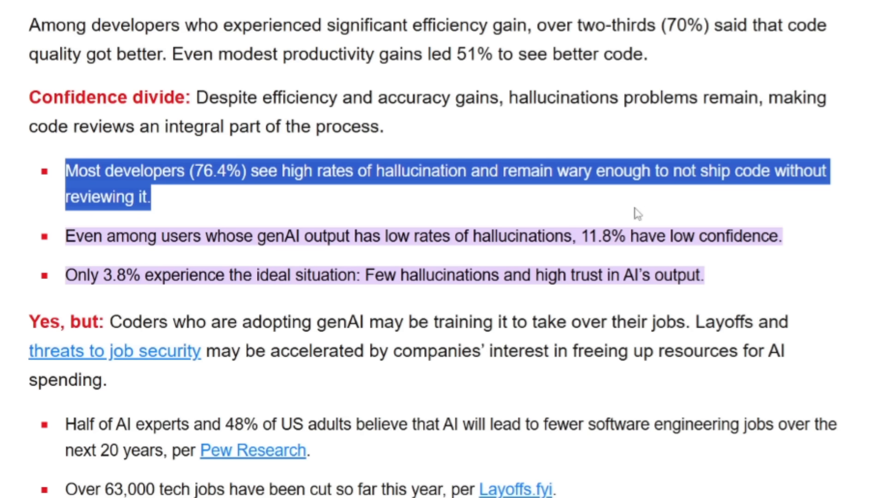
{"action": "mouse_move", "coordinate": [534, 269]}
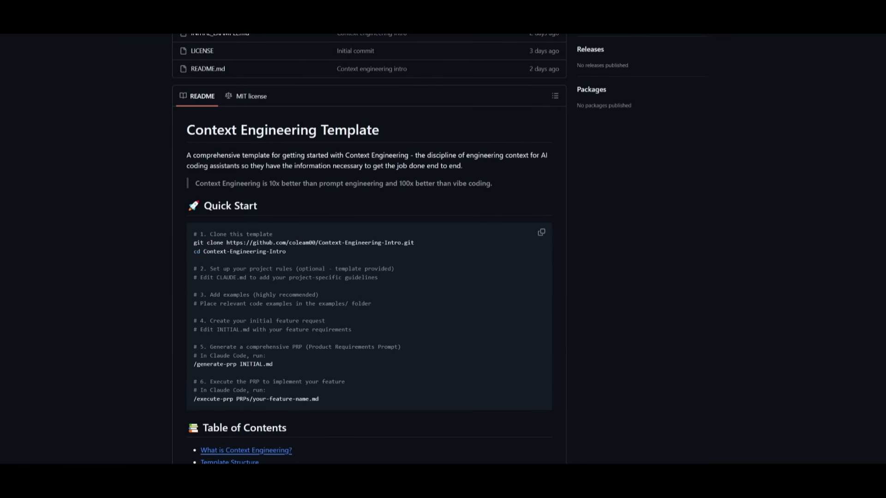
{"action": "scroll", "scroll_direction": "down", "scroll_amount": 3}
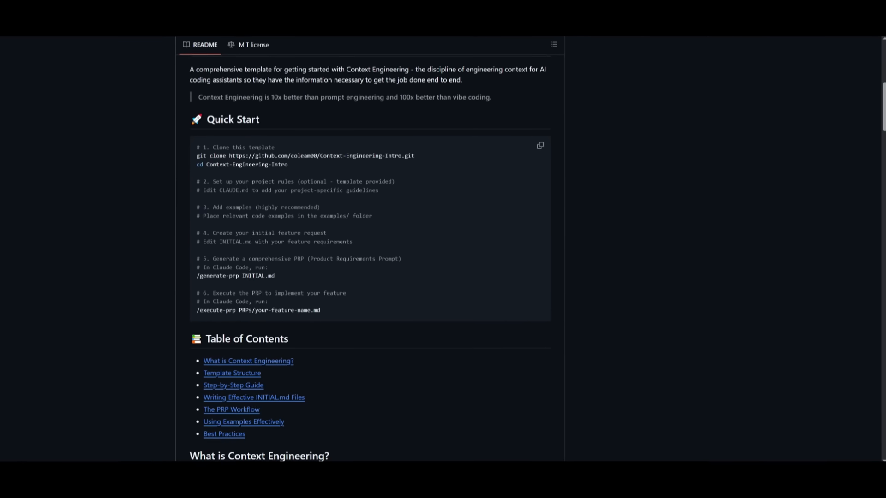
{"action": "scroll", "scroll_direction": "down", "scroll_amount": 3}
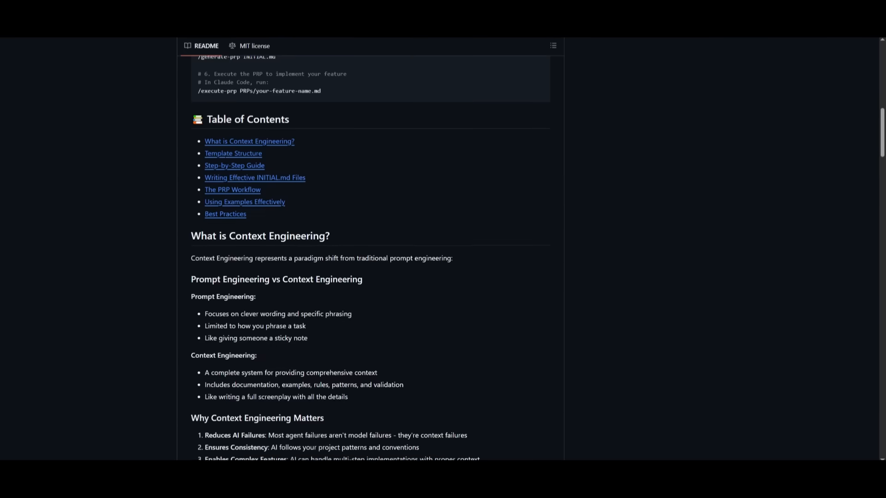
{"action": "scroll", "scroll_direction": "down", "scroll_amount": 3}
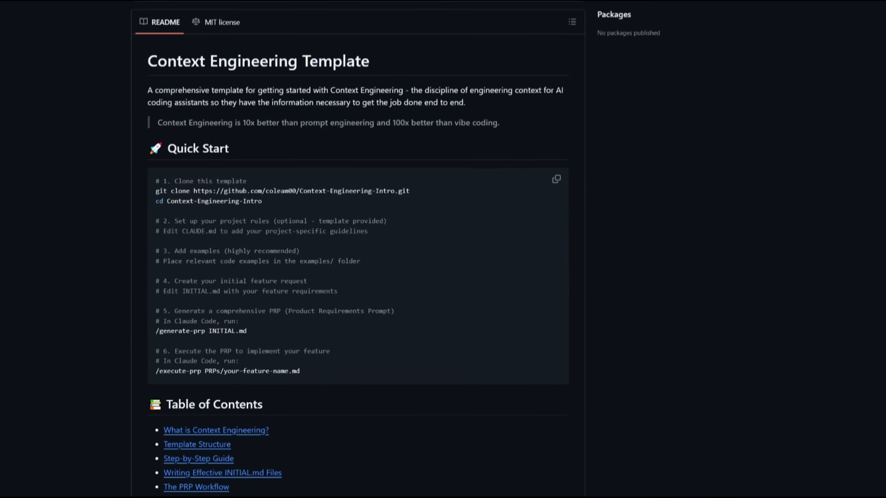
{"action": "scroll", "scroll_direction": "down", "scroll_amount": 3}
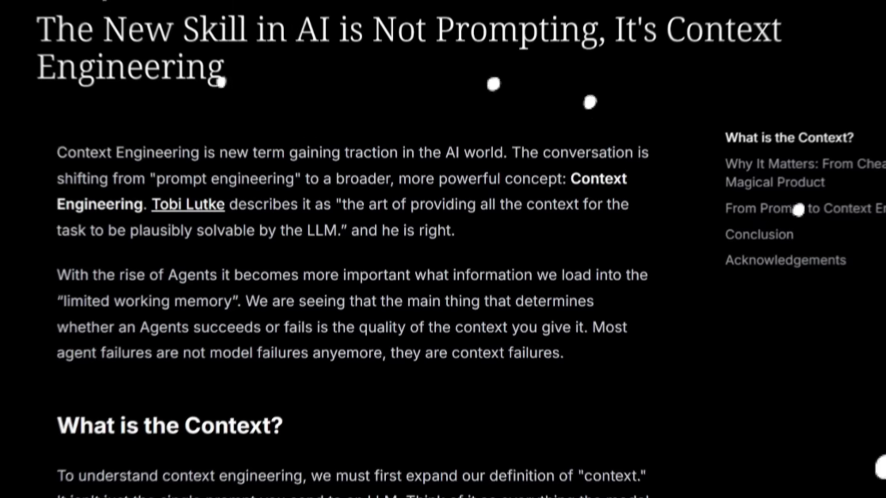
Scroll the blog article down to the diagram of overlapping context components
{"action": "scroll", "scroll_direction": "down", "scroll_amount": 3}
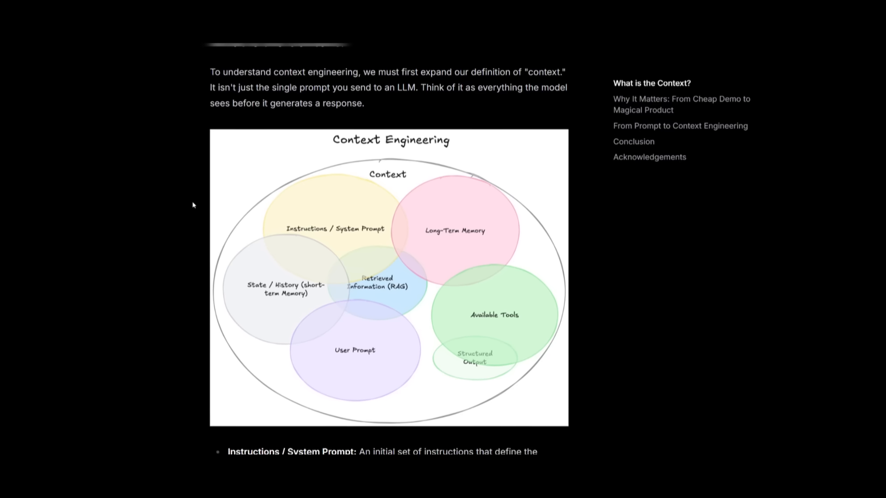
{"action": "scroll", "scroll_direction": "down", "scroll_amount": 3}
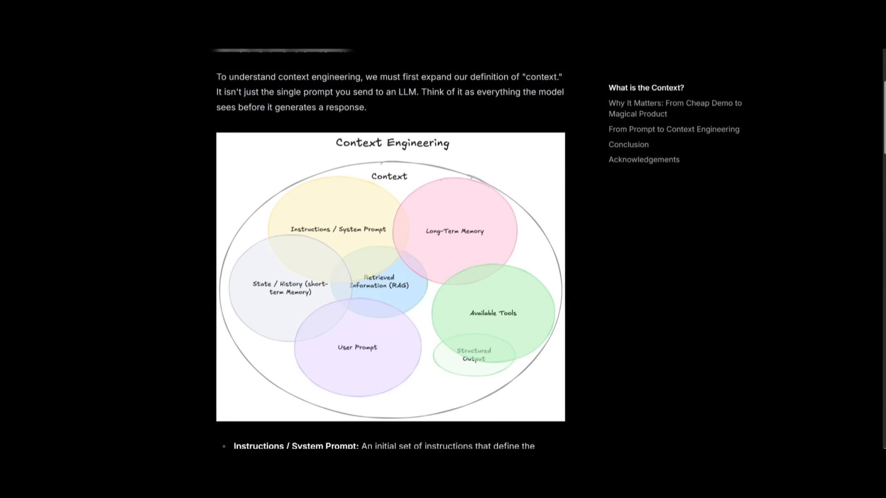
{"action": "scroll", "scroll_direction": "down", "scroll_amount": 3}
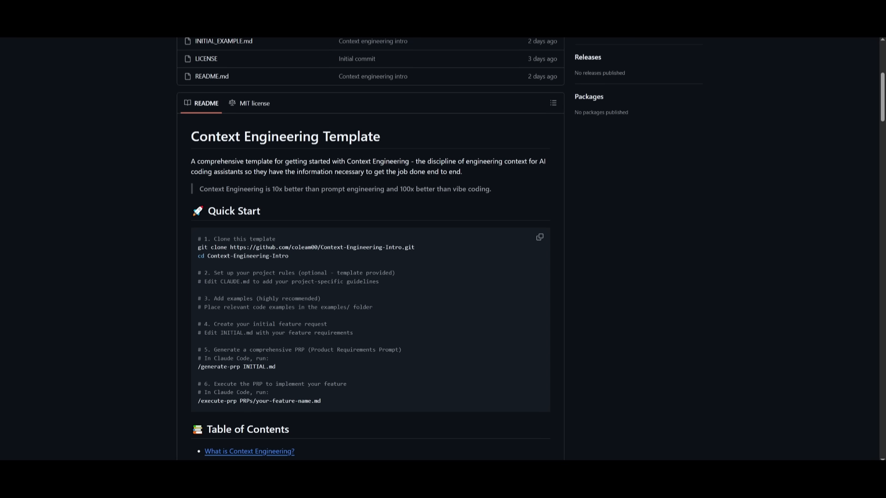
{"action": "mouse_move", "coordinate": [321, 231]}
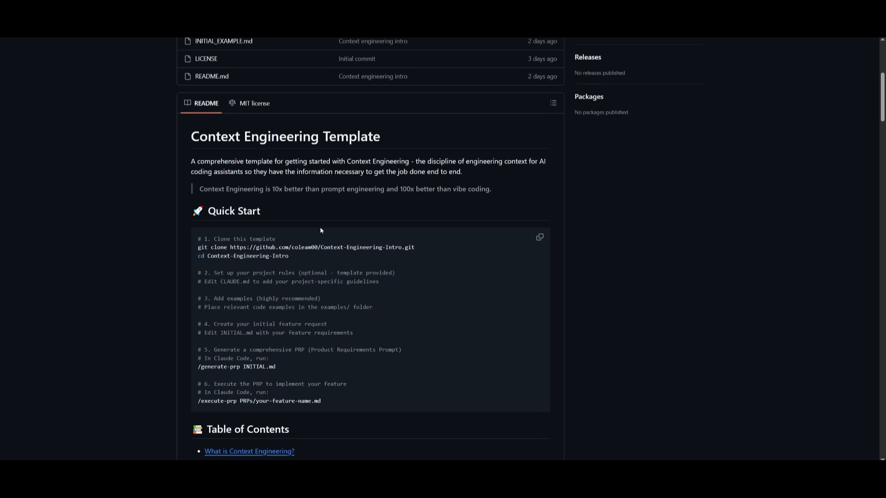
{"action": "mouse_move", "coordinate": [287, 201]}
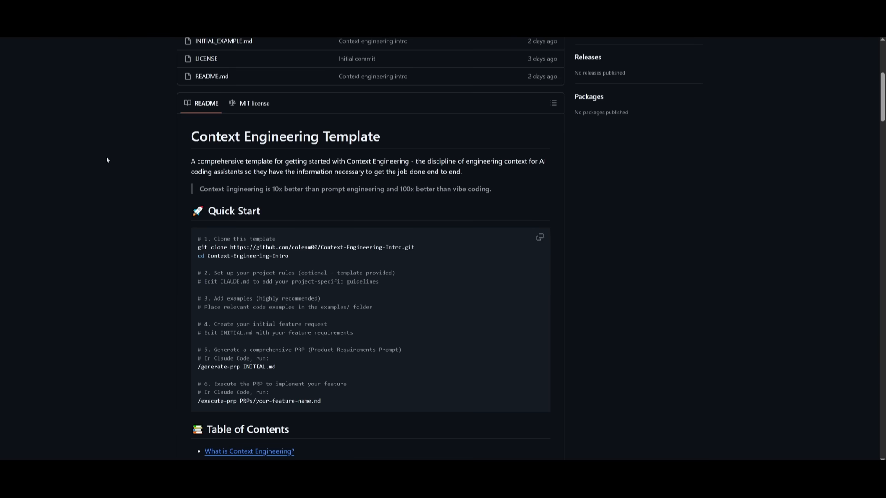
Scroll the Context Engineering Template README past Quick Start to the Table of Contents
{"action": "scroll", "scroll_direction": "down", "scroll_amount": 3}
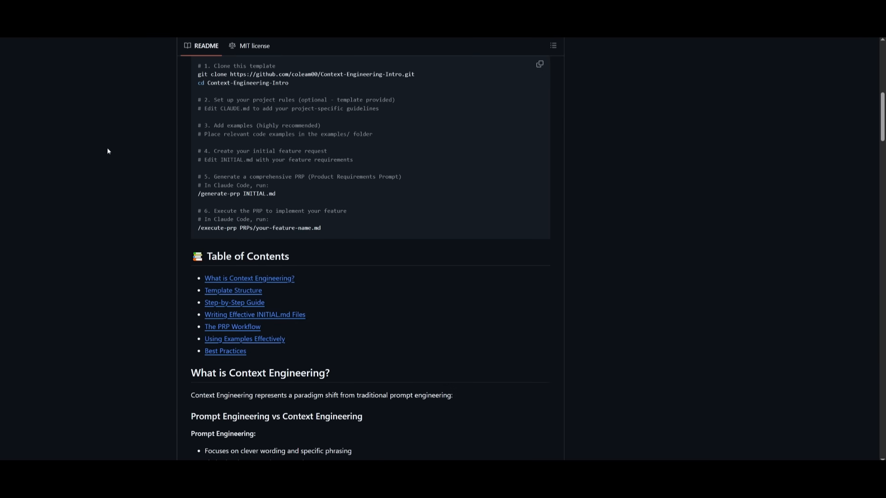
{"action": "mouse_move", "coordinate": [110, 139]}
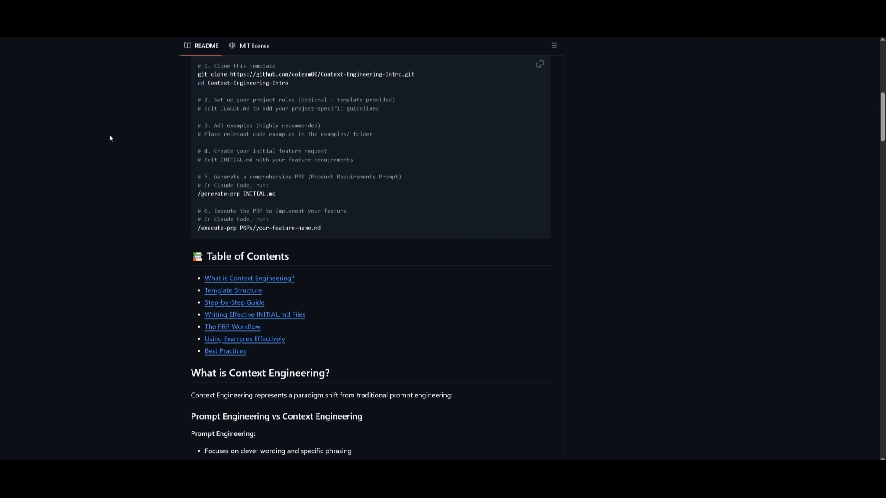
{"action": "mouse_move", "coordinate": [106, 103]}
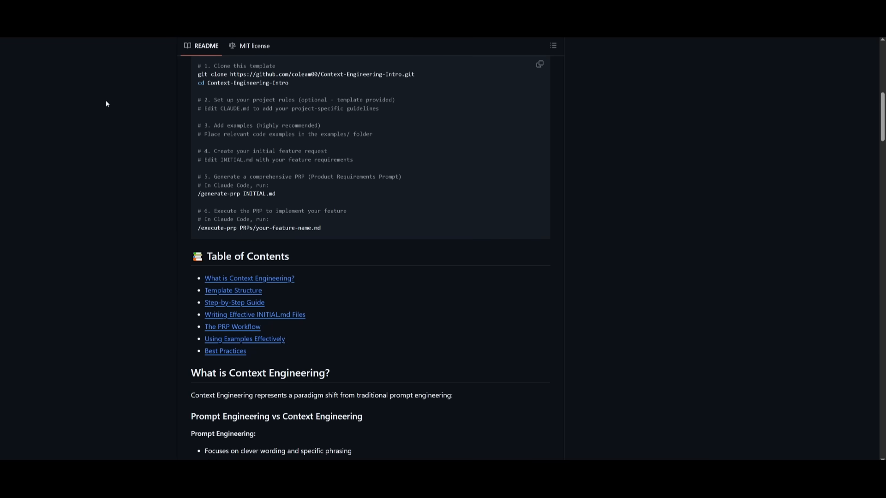
{"action": "mouse_move", "coordinate": [101, 108]}
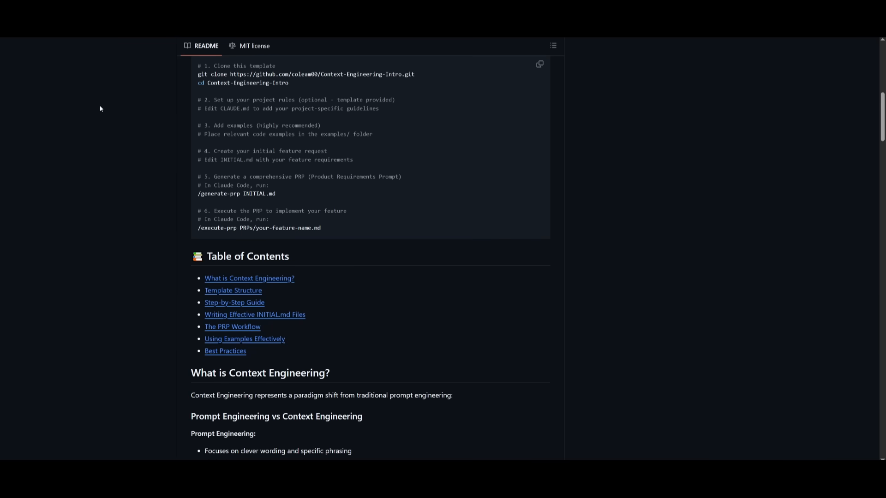
{"action": "scroll", "scroll_direction": "down", "scroll_amount": 3}
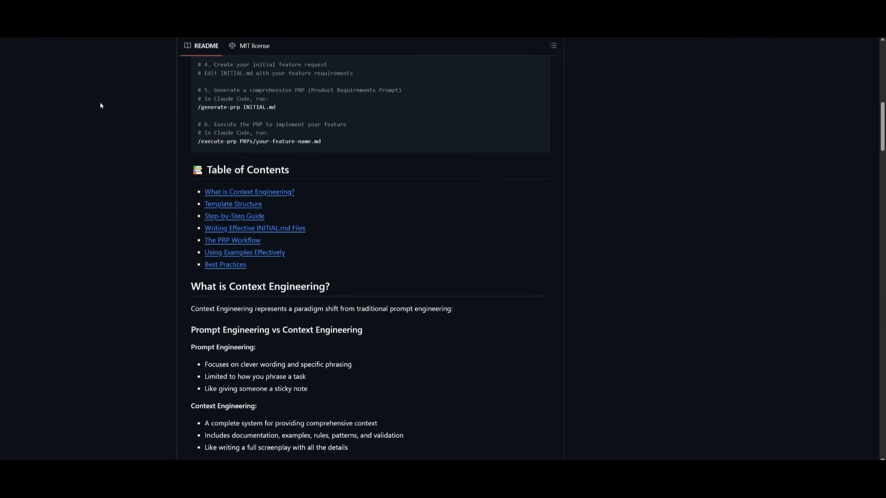
{"action": "mouse_move", "coordinate": [78, 102]}
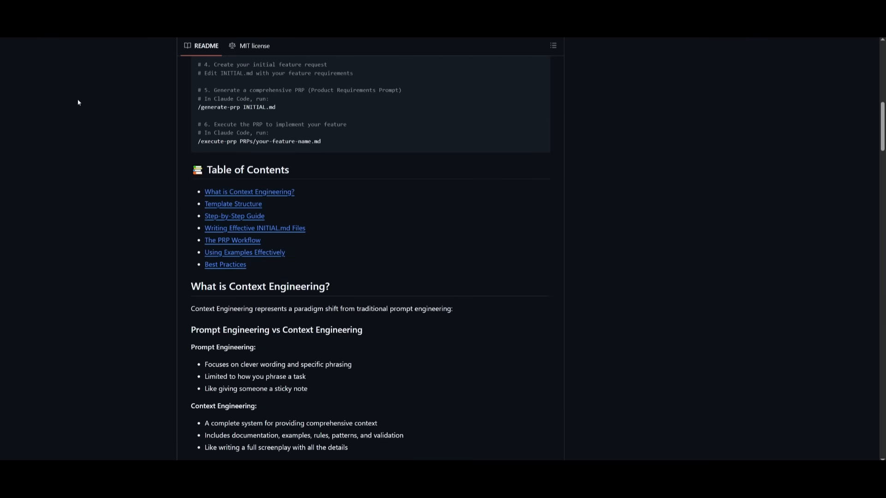
{"action": "mouse_move", "coordinate": [74, 100]}
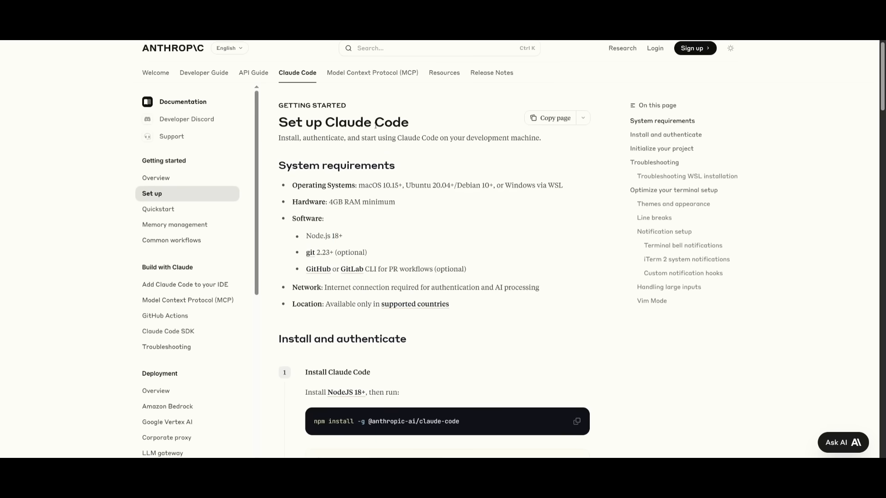
{"action": "mouse_move", "coordinate": [343, 163]}
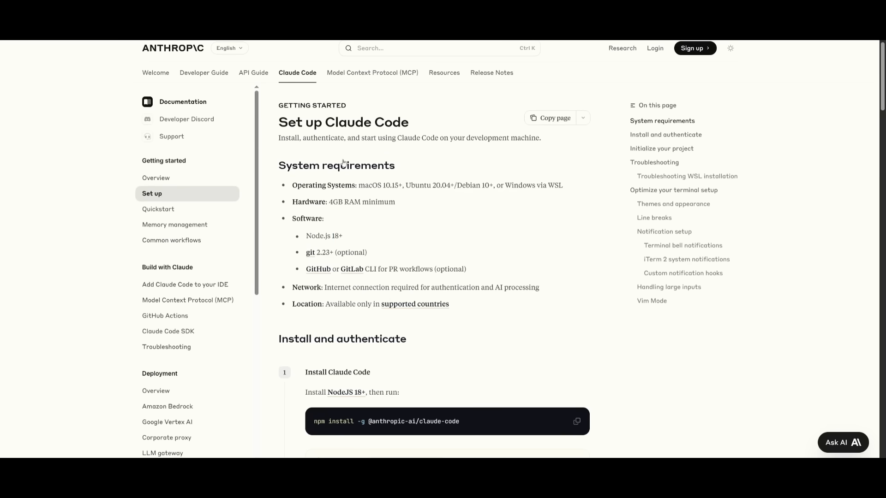
{"action": "scroll", "scroll_direction": "down", "scroll_amount": 3}
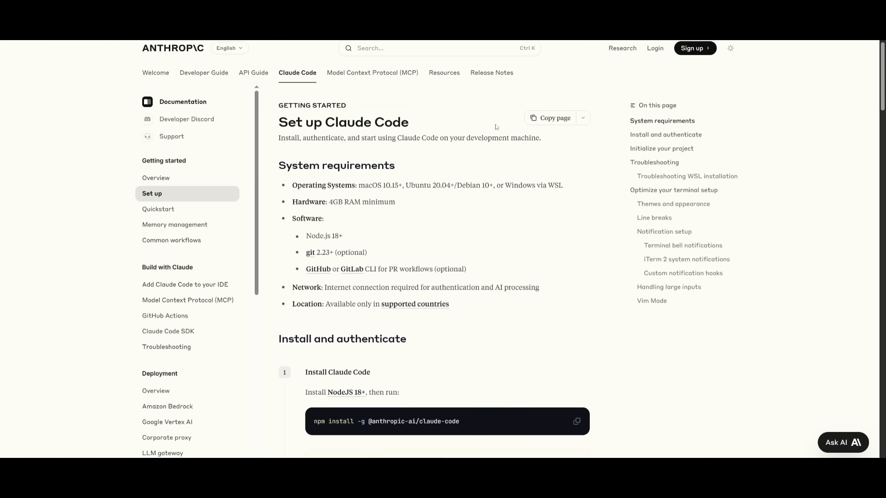
{"action": "mouse_move", "coordinate": [495, 126]}
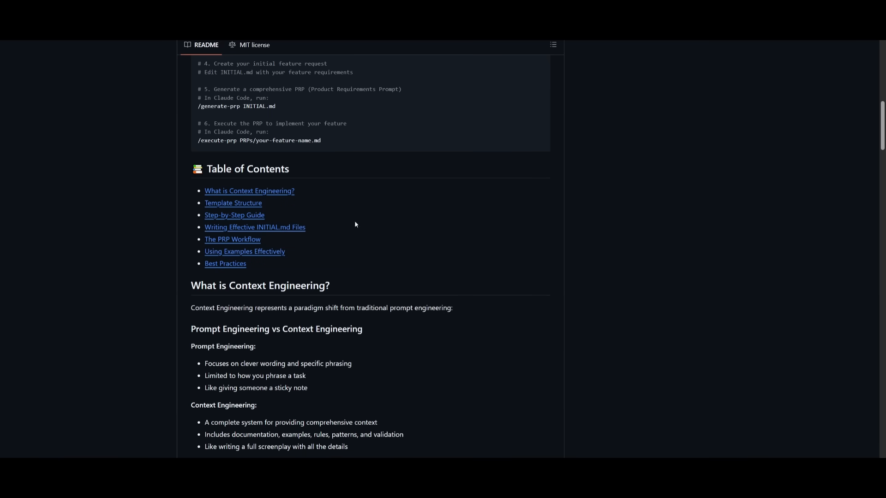
{"action": "mouse_move", "coordinate": [306, 303]}
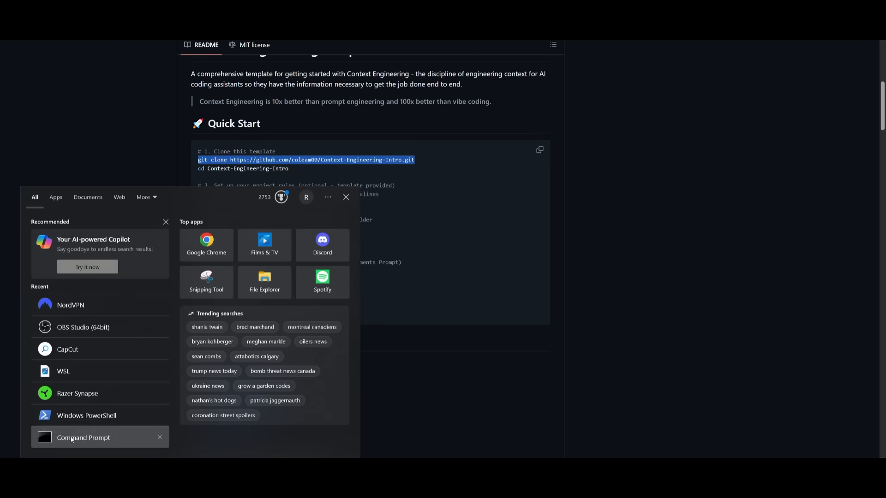
Launch Command Prompt and run the git clone command for Context-Engineering-Intro
{"action": "left_click", "coordinate": [83, 437]}
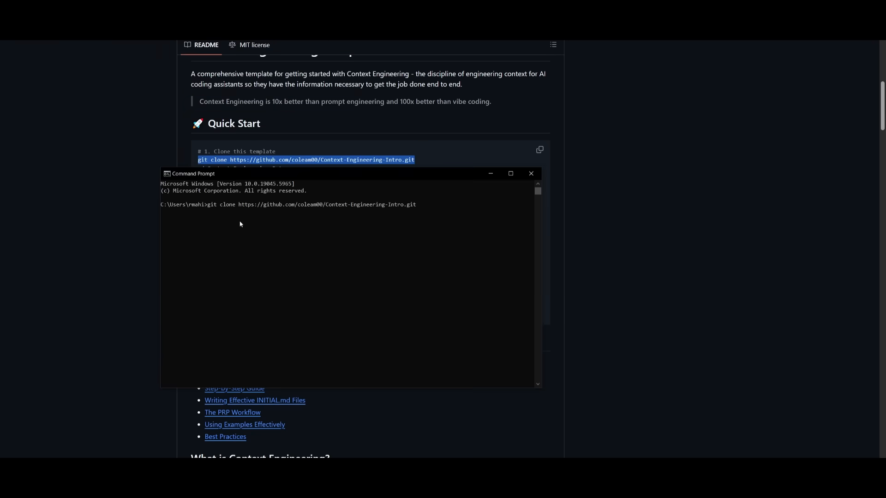
{"action": "key", "text": "Enter"}
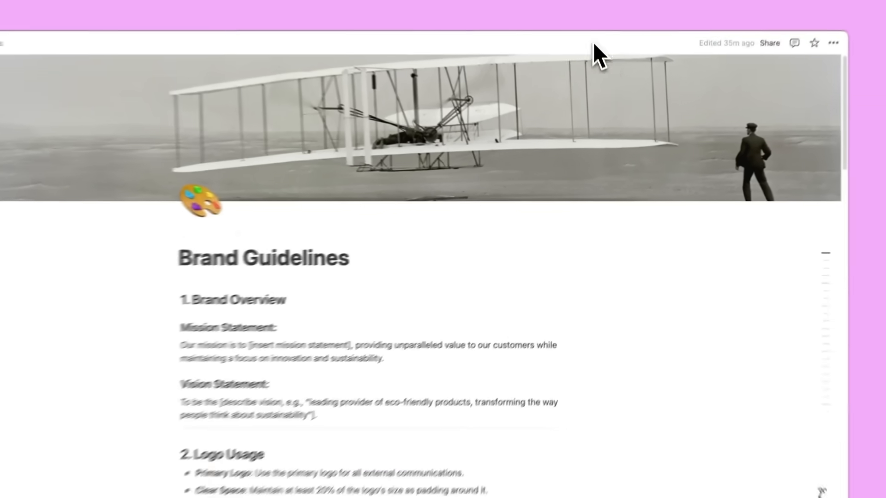
Open the Outreach agent and run its Outreach Drafting via Chrome Extension behavior
{"action": "scroll", "scroll_direction": "down", "scroll_amount": 3}
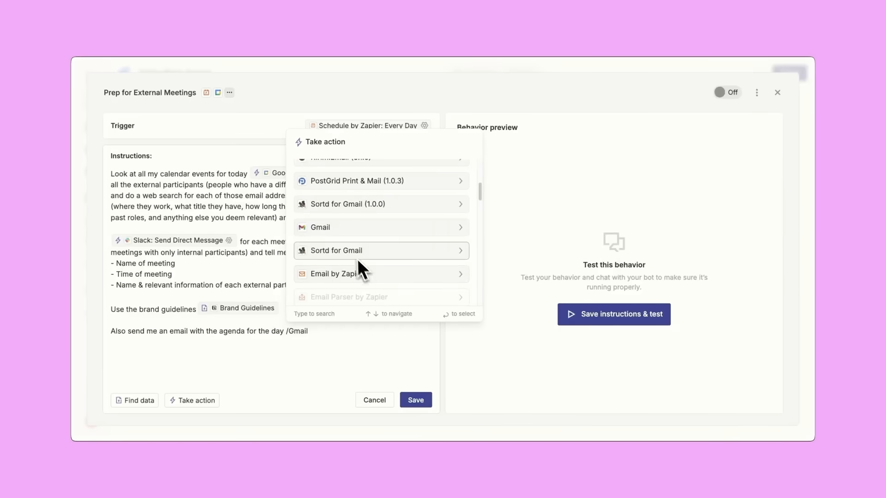
{"action": "left_click", "coordinate": [320, 227]}
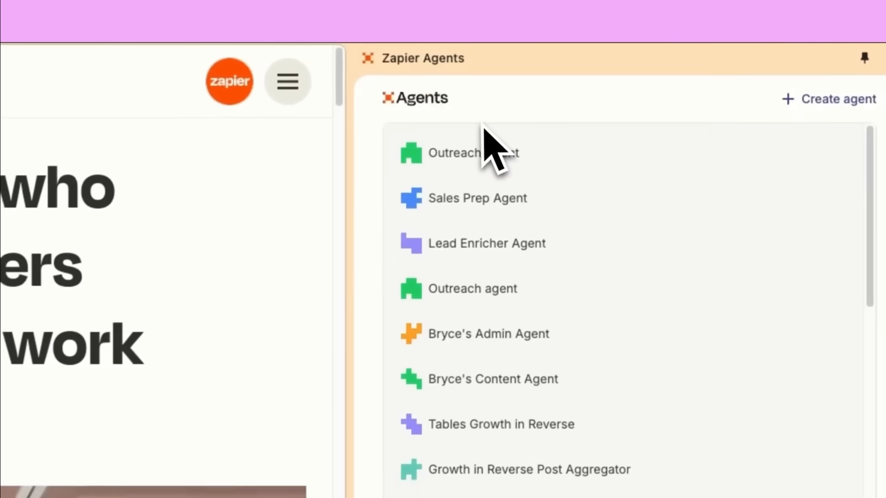
{"action": "left_click", "coordinate": [472, 153]}
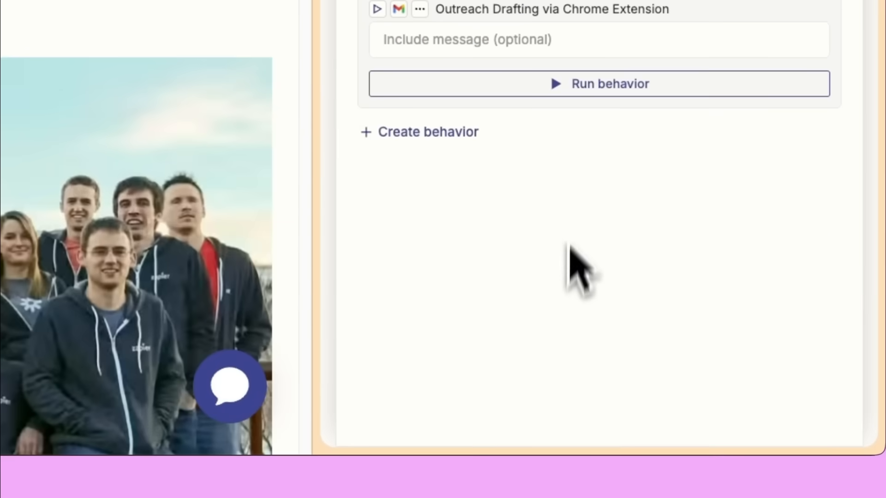
{"action": "left_click", "coordinate": [609, 84]}
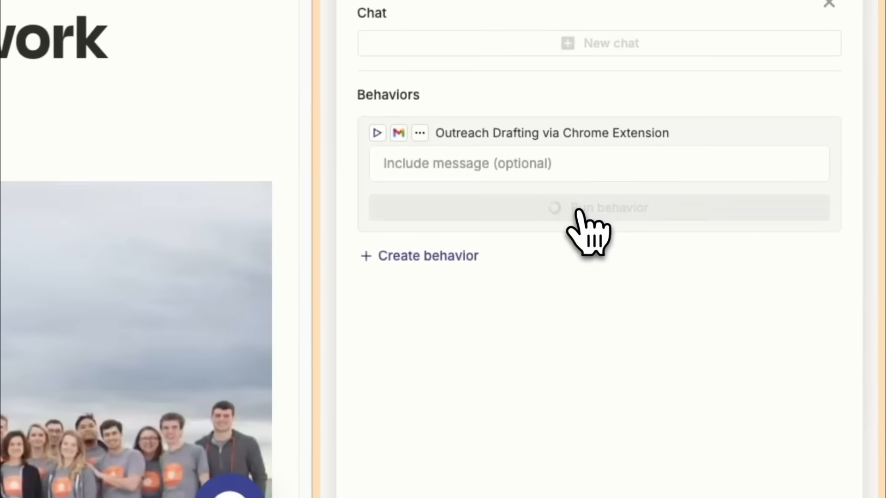
Browse through the Zapier Agents template gallery
{"action": "left_click", "coordinate": [599, 207]}
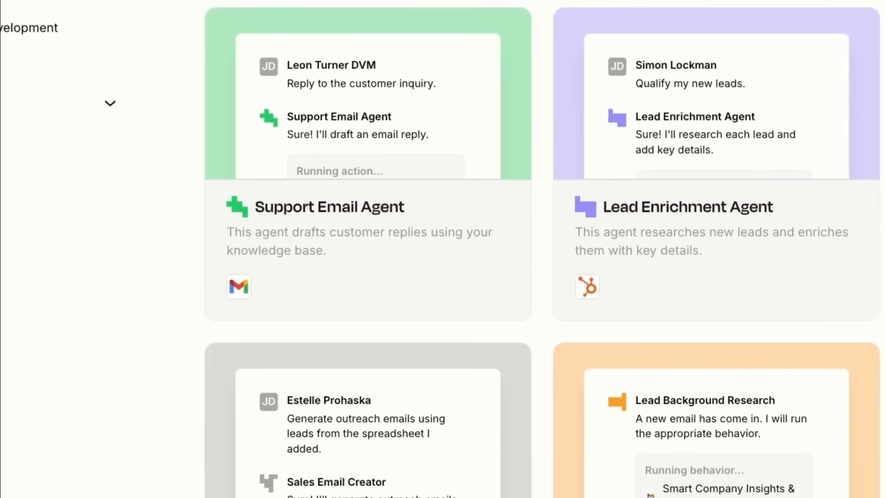
{"action": "scroll", "scroll_direction": "down", "scroll_amount": 3}
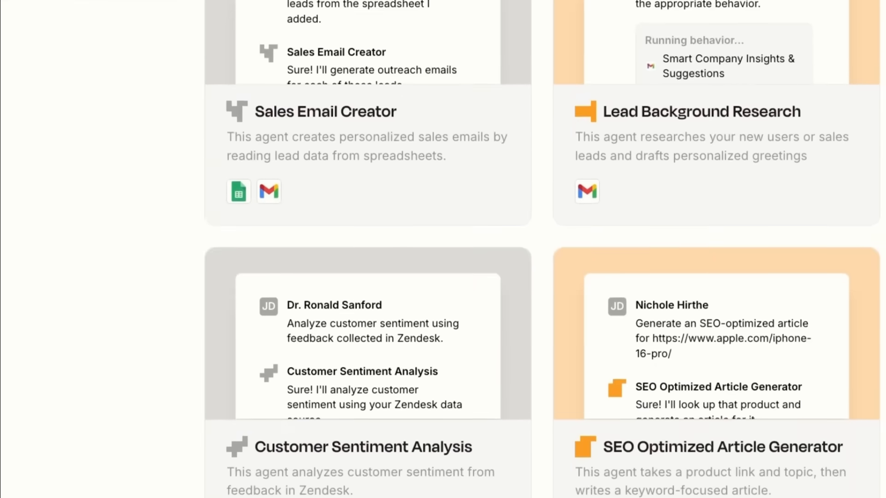
{"action": "scroll", "scroll_direction": "down", "scroll_amount": 3}
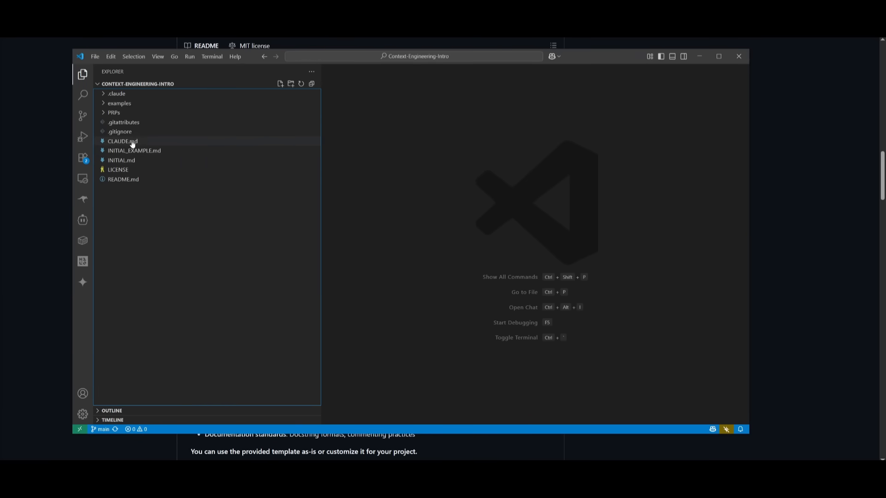
{"action": "mouse_move", "coordinate": [122, 141]}
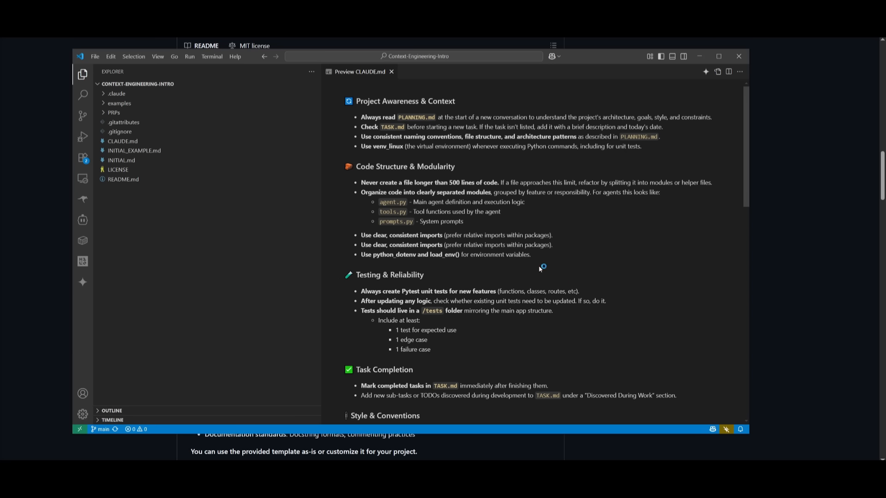
{"action": "mouse_move", "coordinate": [472, 153]}
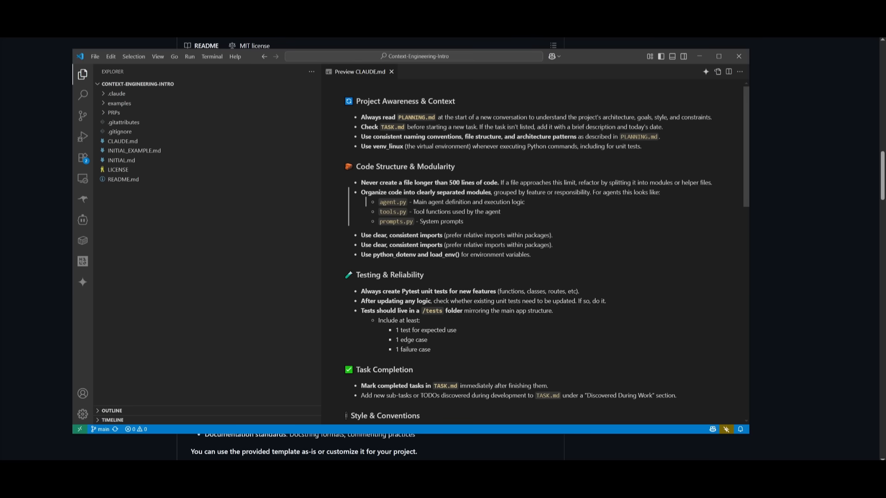
Scroll the CLAUDE.md preview down to its Documentation and AI Behavior Rules sections
{"action": "scroll", "scroll_direction": "down", "scroll_amount": 3}
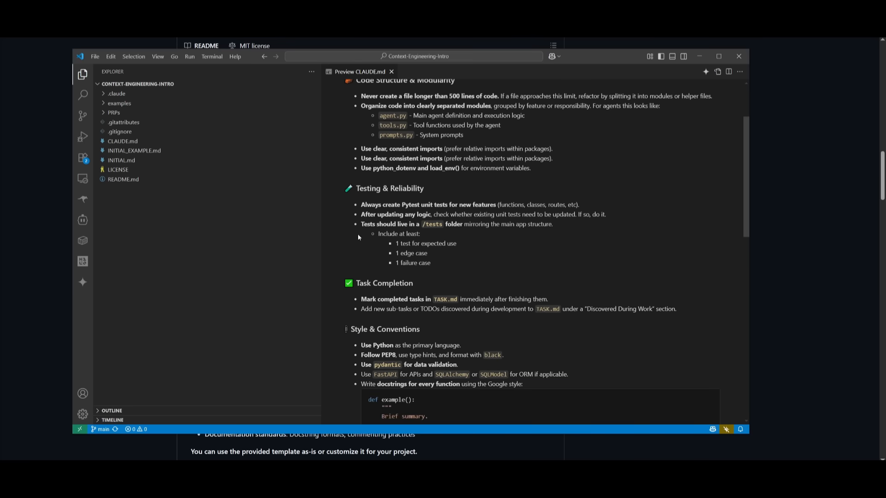
{"action": "scroll", "scroll_direction": "down", "scroll_amount": 3}
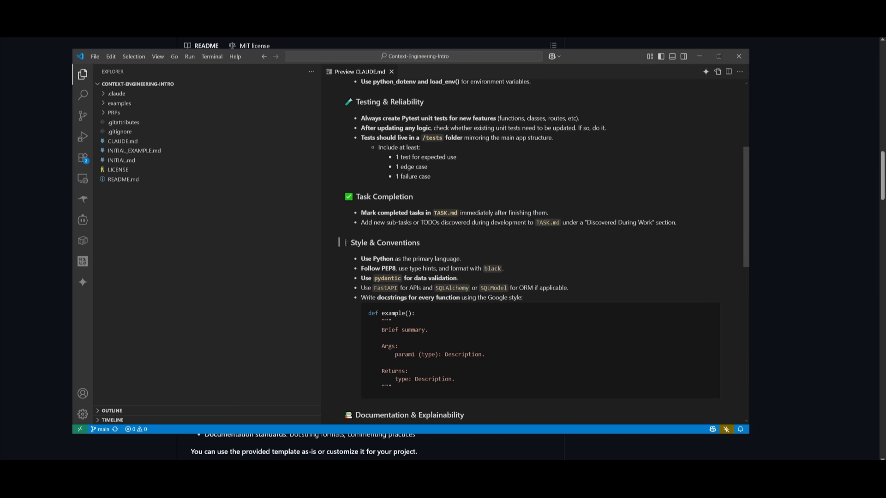
{"action": "scroll", "scroll_direction": "down", "scroll_amount": 3}
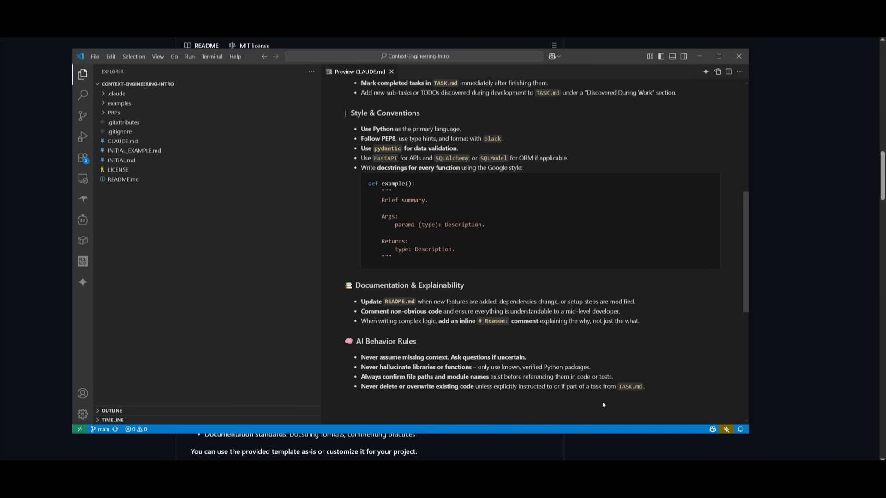
Preview the INITIAL.md template and INITIAL_EXAMPLE.md, then collapse the examples folder
{"action": "left_click", "coordinate": [121, 161]}
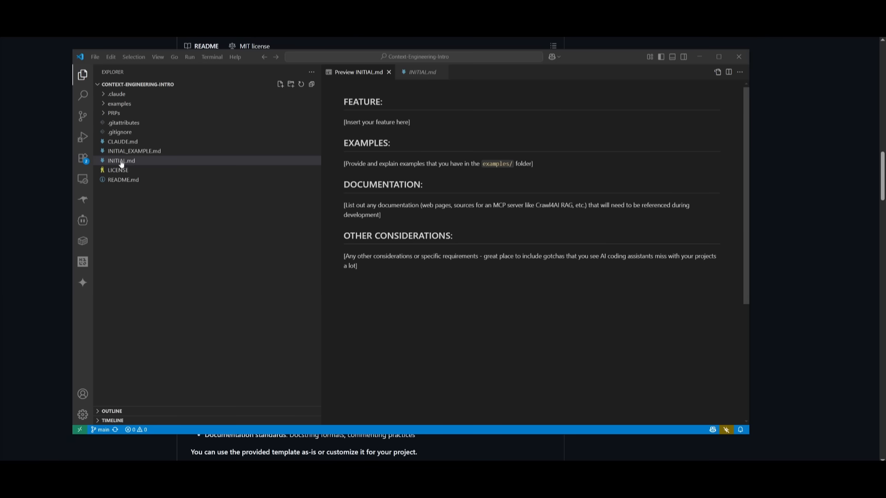
{"action": "mouse_move", "coordinate": [121, 161]}
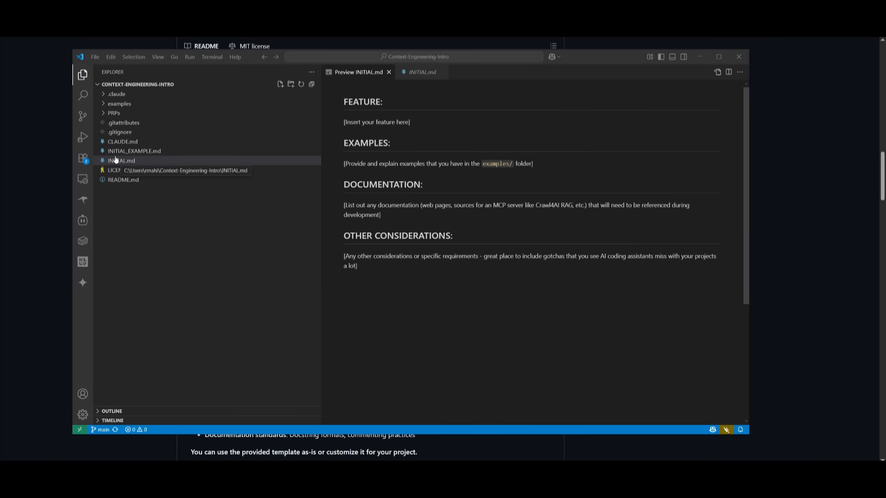
{"action": "mouse_move", "coordinate": [139, 161]}
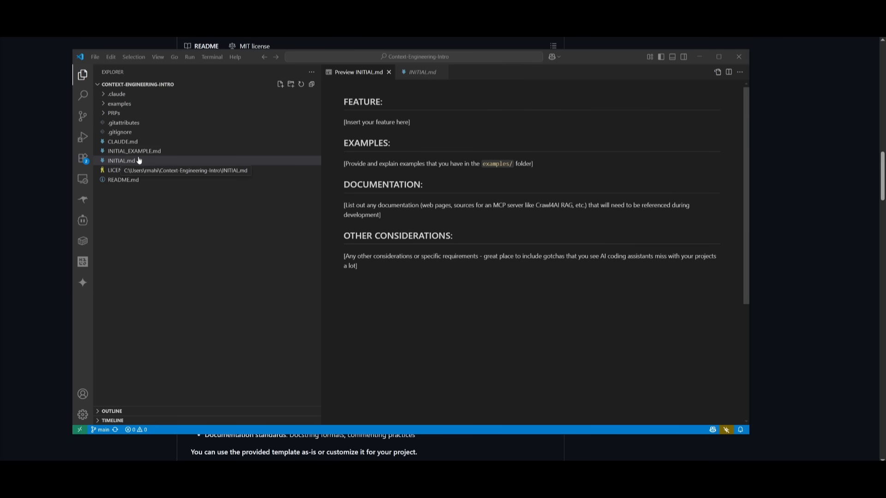
{"action": "left_click", "coordinate": [134, 151]}
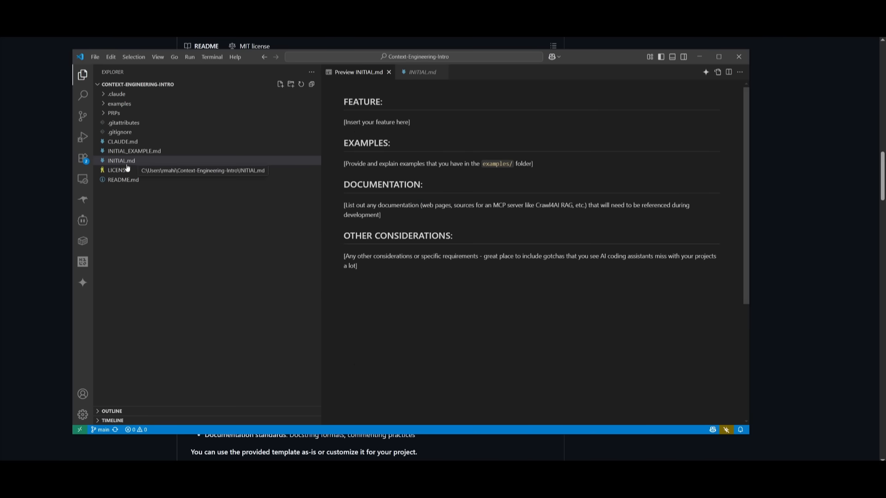
{"action": "mouse_move", "coordinate": [117, 170]}
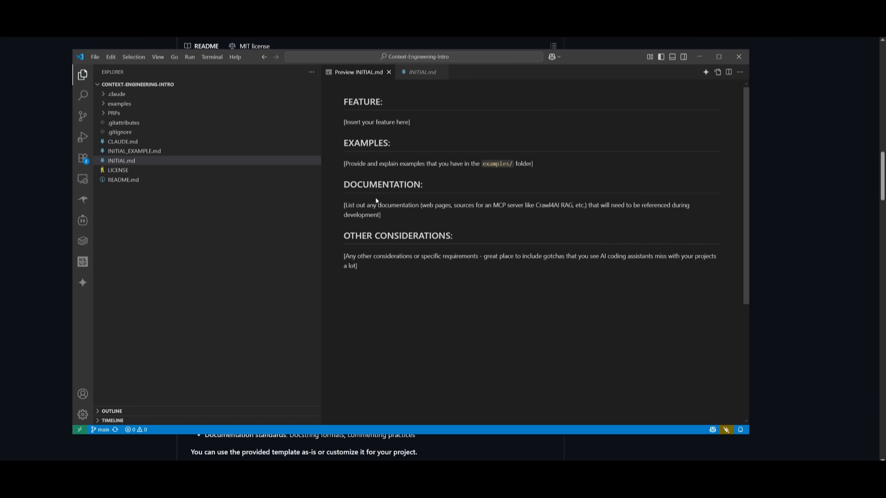
{"action": "left_click", "coordinate": [340, 122]}
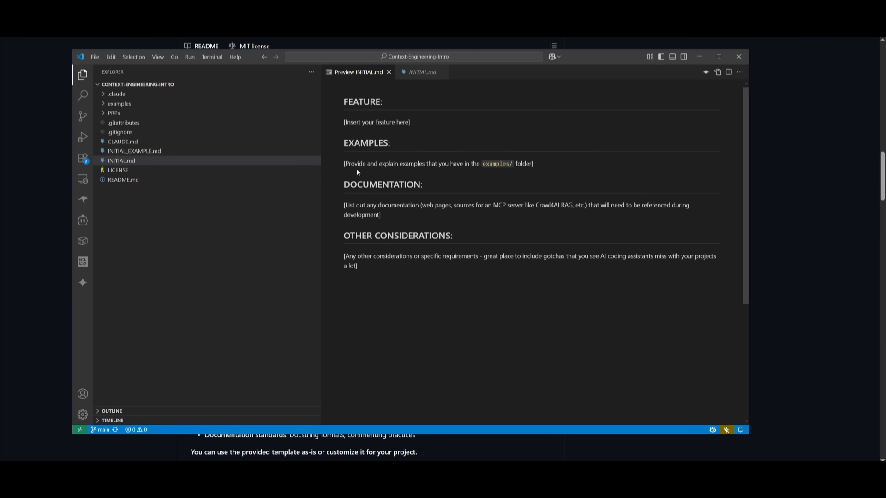
{"action": "mouse_move", "coordinate": [372, 161]}
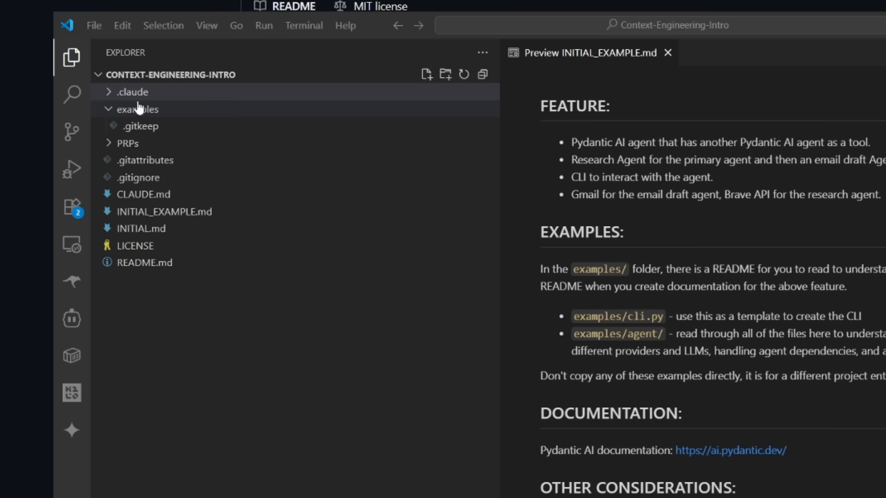
{"action": "left_click", "coordinate": [138, 109]}
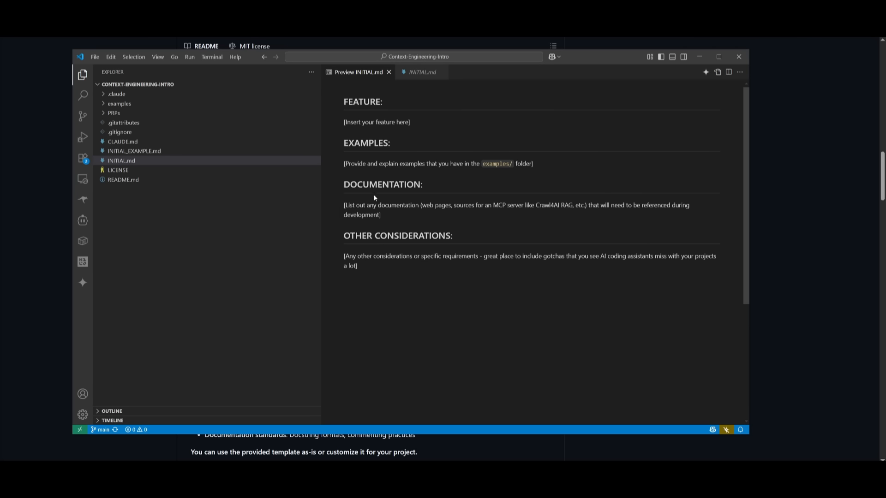
{"action": "mouse_move", "coordinate": [367, 227]}
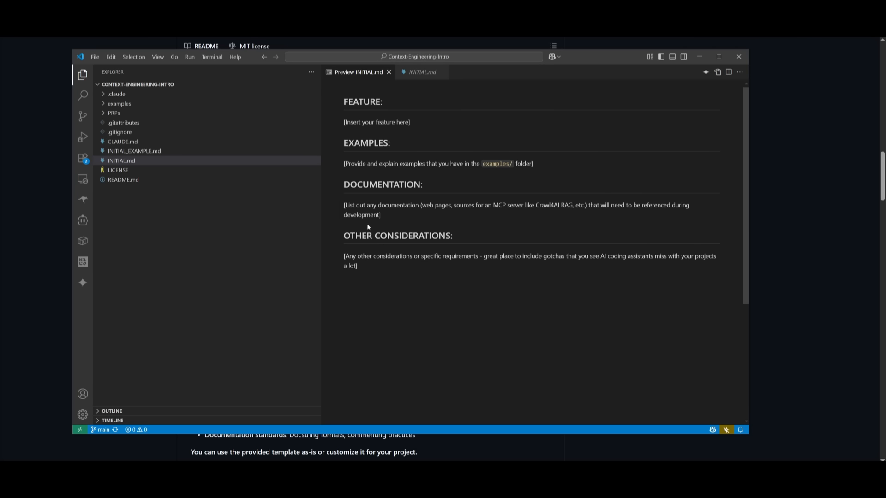
{"action": "mouse_move", "coordinate": [421, 247]}
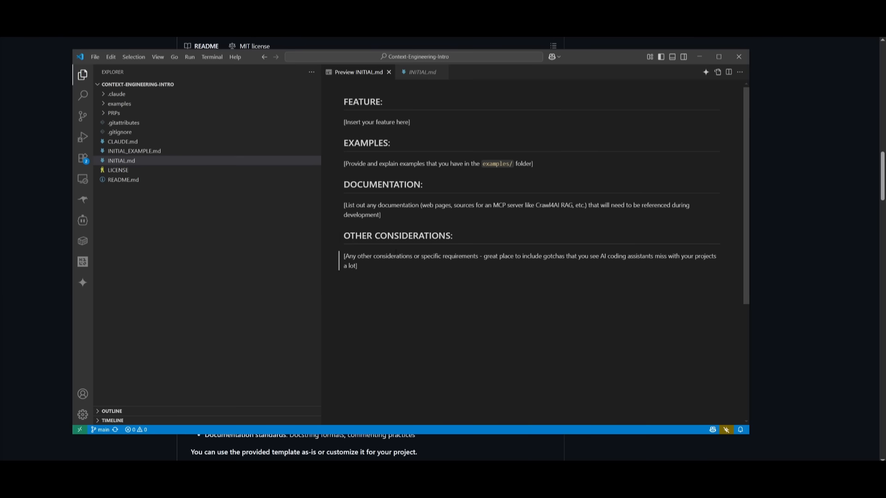
{"action": "right_click", "coordinate": [122, 170]}
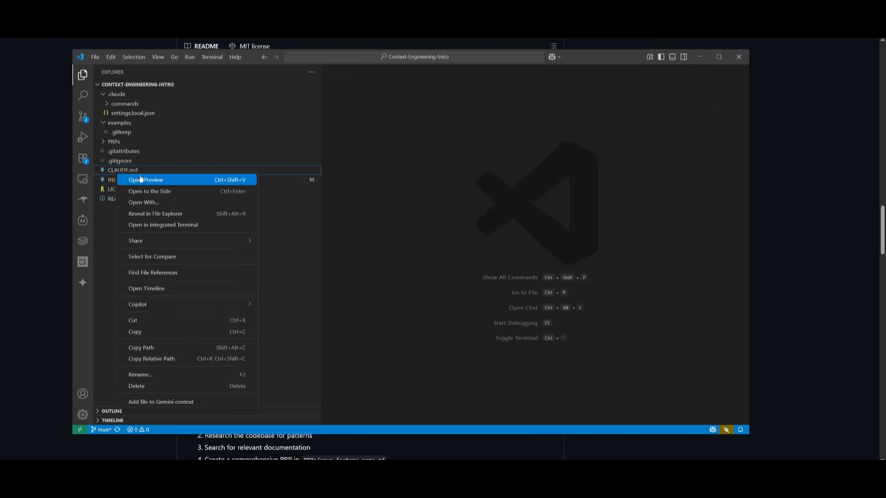
Render CLAUDE.md as a preview showing its code structure, testing and task rules
{"action": "left_click", "coordinate": [146, 180]}
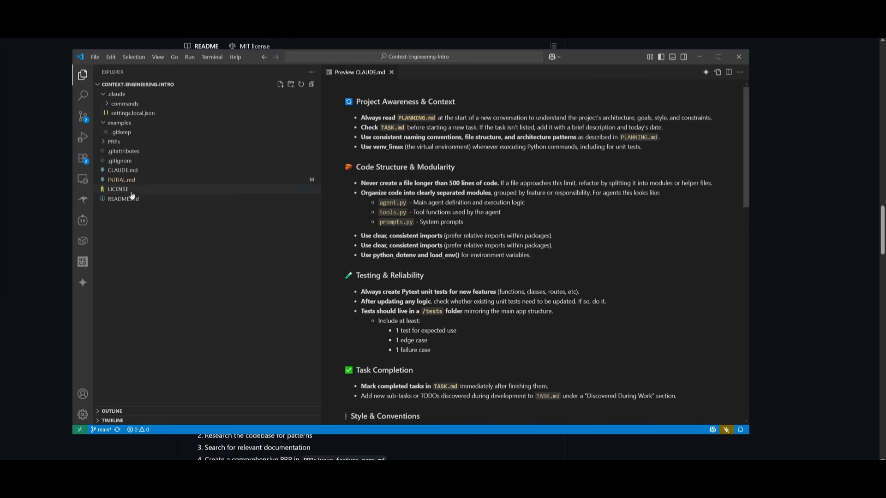
{"action": "left_click", "coordinate": [121, 179]}
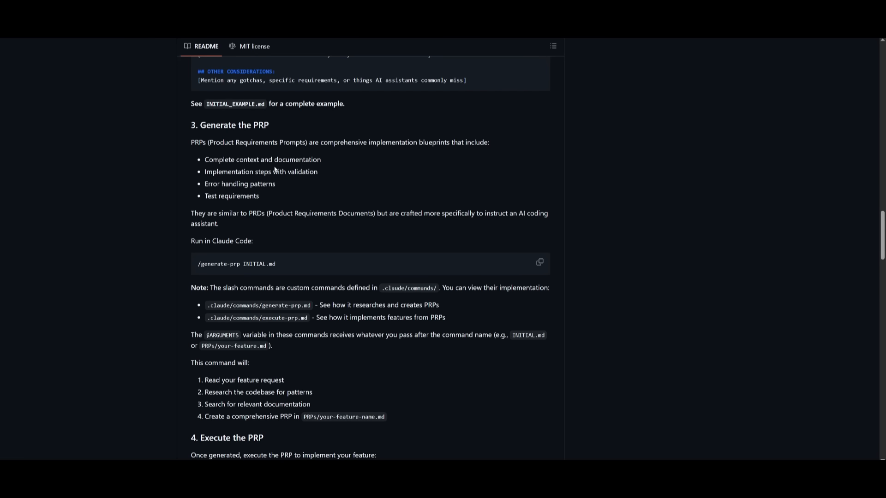
Read the README's /generate-prp section, then expand the .claude commands folder
{"action": "double_click", "coordinate": [213, 264]}
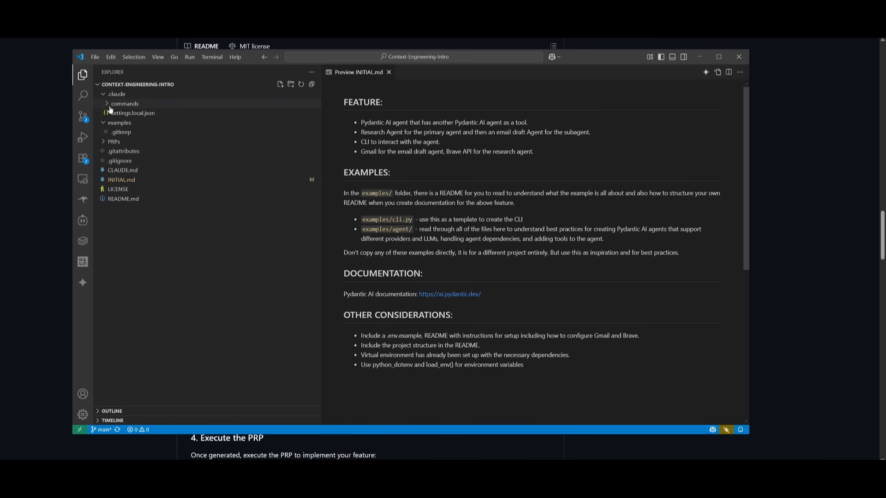
{"action": "left_click", "coordinate": [123, 103]}
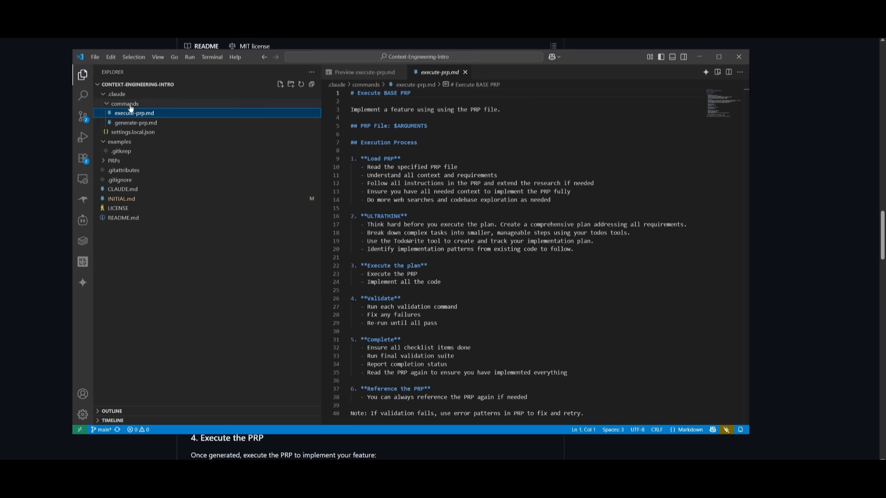
Open execute-prp.md in .claude/commands to read its Execute BASE PRP steps
{"action": "left_click", "coordinate": [135, 123]}
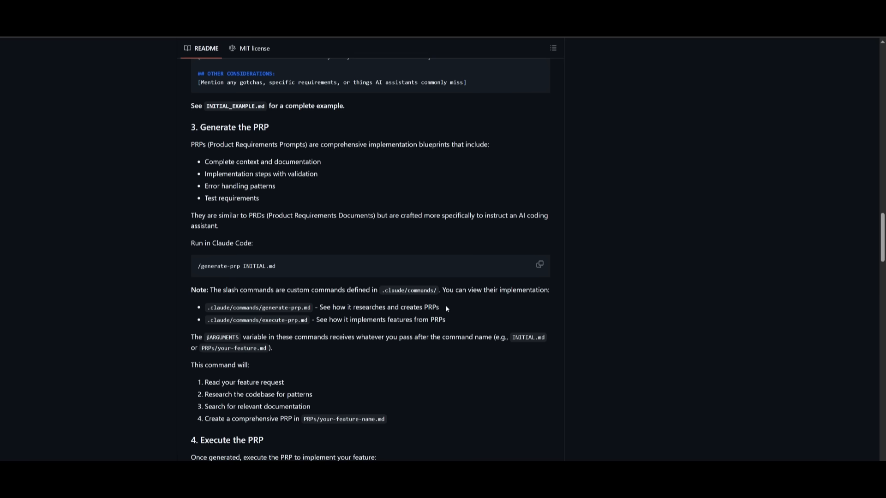
{"action": "mouse_move", "coordinate": [446, 309]}
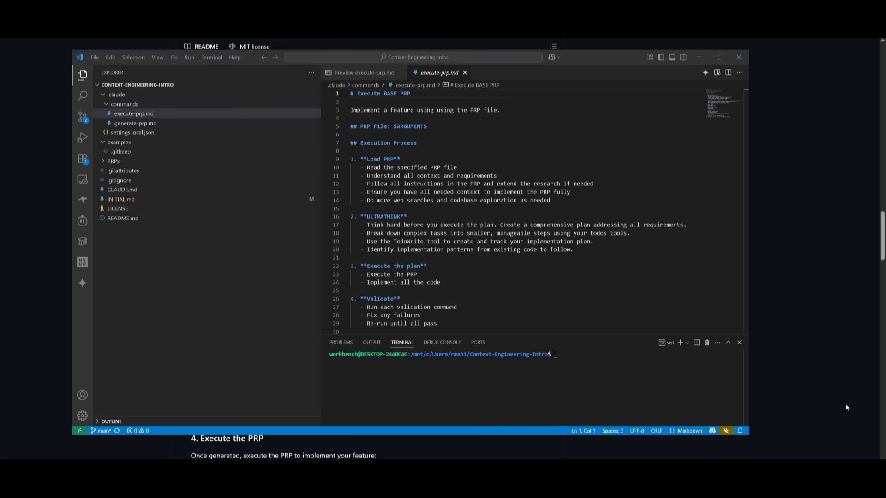
Launch Claude Code with 'claude' and choose the Claude account subscription login
{"action": "type", "text": "claude"}
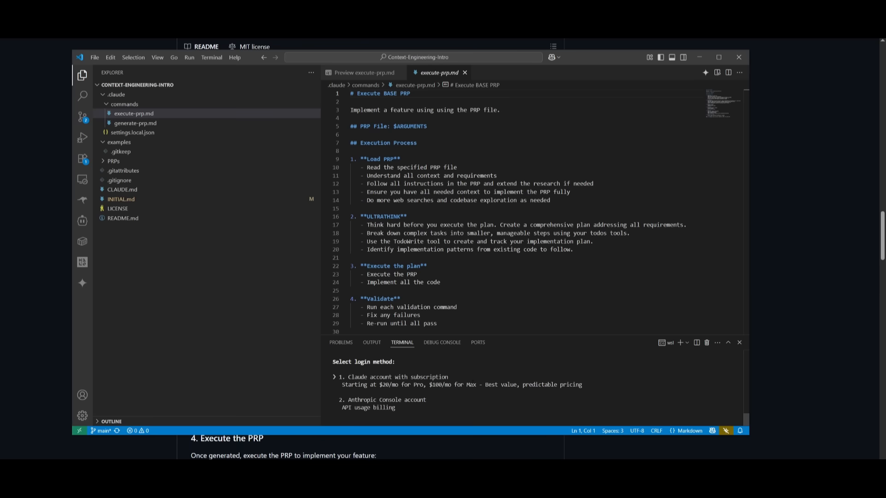
{"action": "key", "text": "Down"}
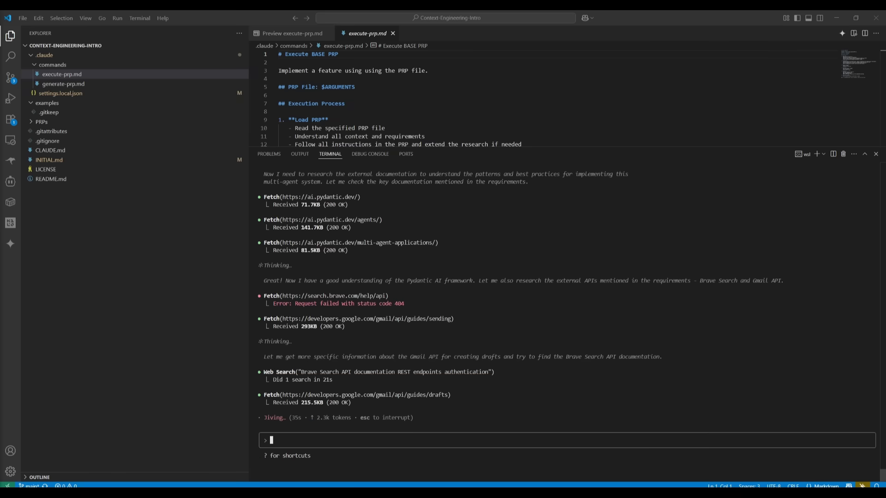
Expand the PRPs and templates folders and open INITIAL.md's feature request
{"action": "left_click", "coordinate": [41, 122]}
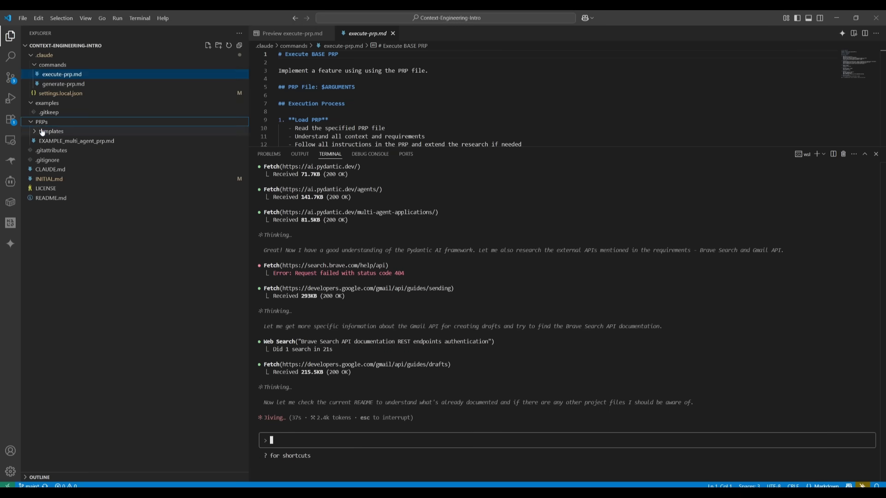
{"action": "left_click", "coordinate": [51, 131]}
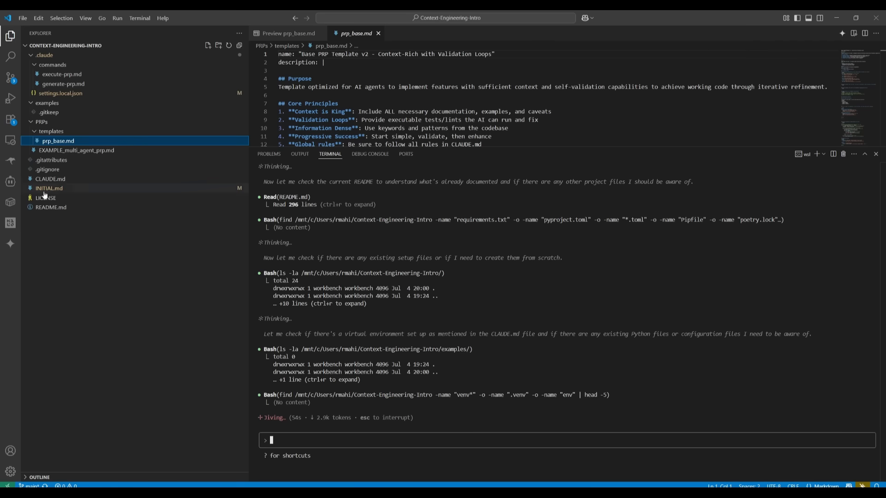
{"action": "left_click", "coordinate": [50, 189]}
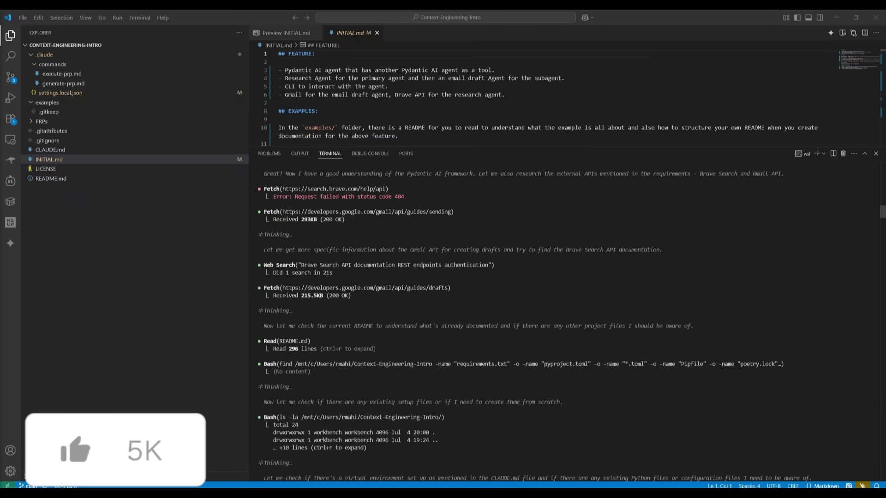
{"action": "scroll", "scroll_direction": "down", "scroll_amount": 3}
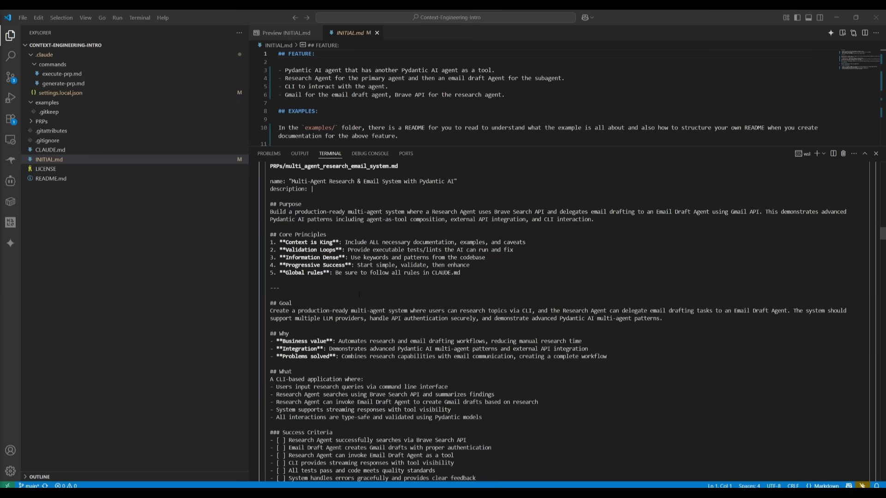
Review the drafted multi_agent_research_email_system.md PRP's codebase trees, data models and task list
{"action": "scroll", "scroll_direction": "down", "scroll_amount": 3}
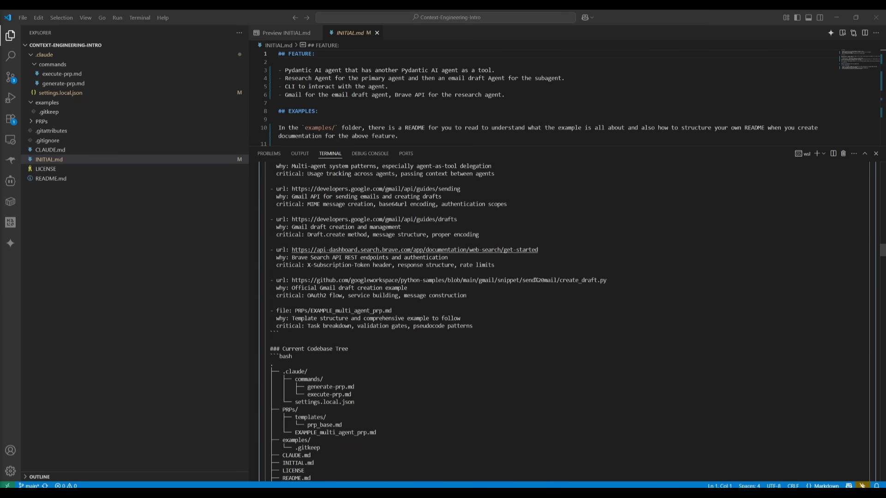
{"action": "scroll", "scroll_direction": "down", "scroll_amount": 3}
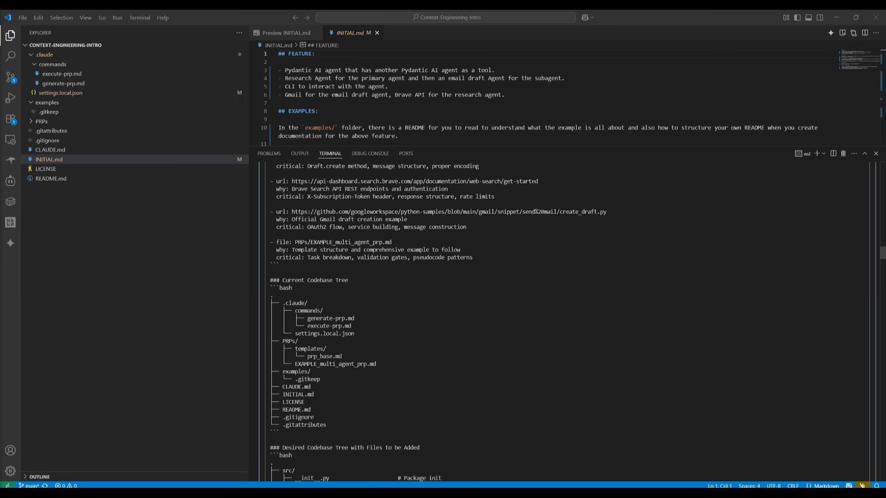
{"action": "scroll", "scroll_direction": "down", "scroll_amount": 3}
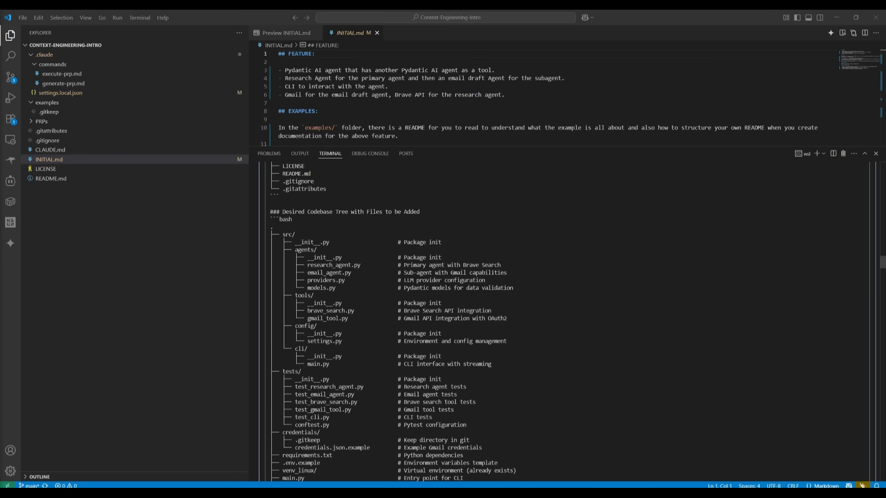
{"action": "scroll", "scroll_direction": "down", "scroll_amount": 3}
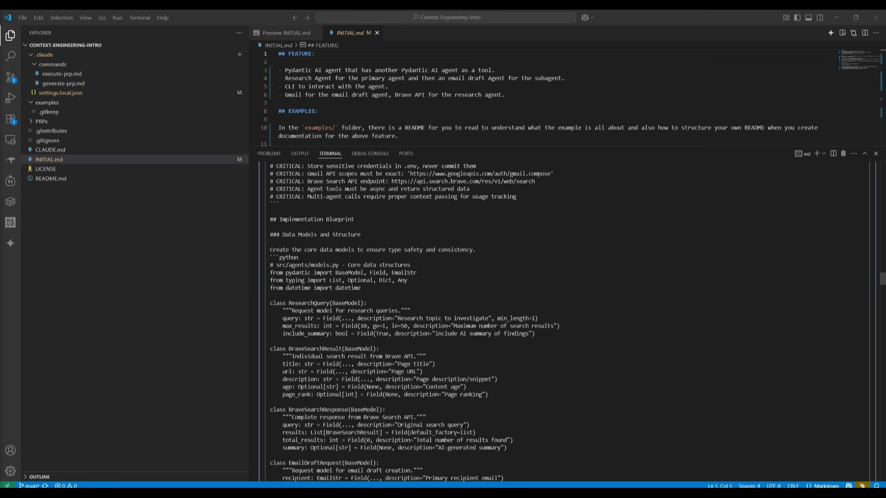
{"action": "scroll", "scroll_direction": "down", "scroll_amount": 3}
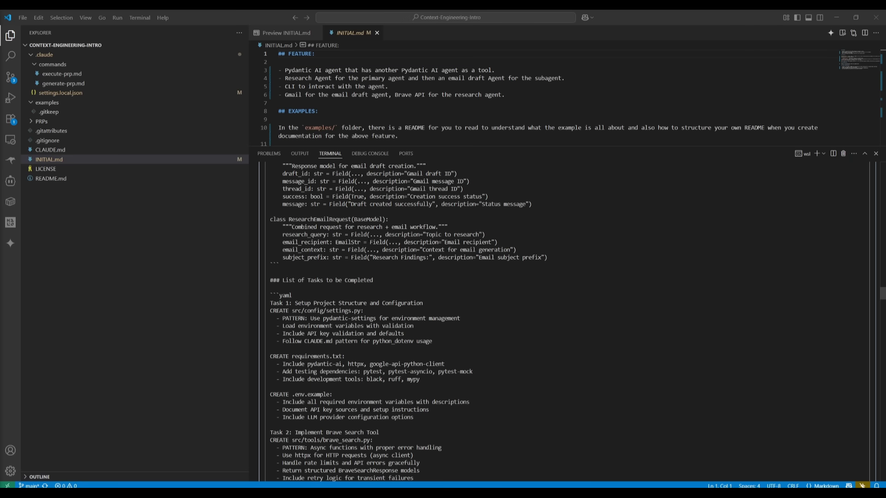
{"action": "scroll", "scroll_direction": "down", "scroll_amount": 3}
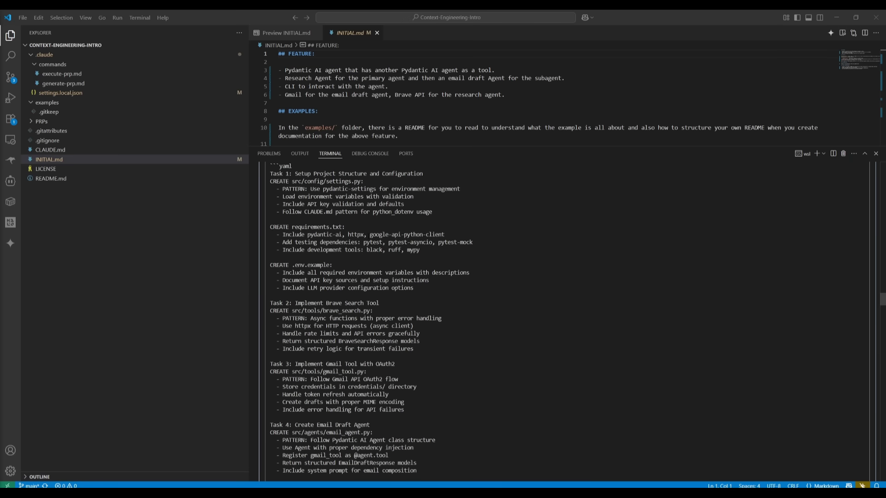
{"action": "scroll", "scroll_direction": "down", "scroll_amount": 3}
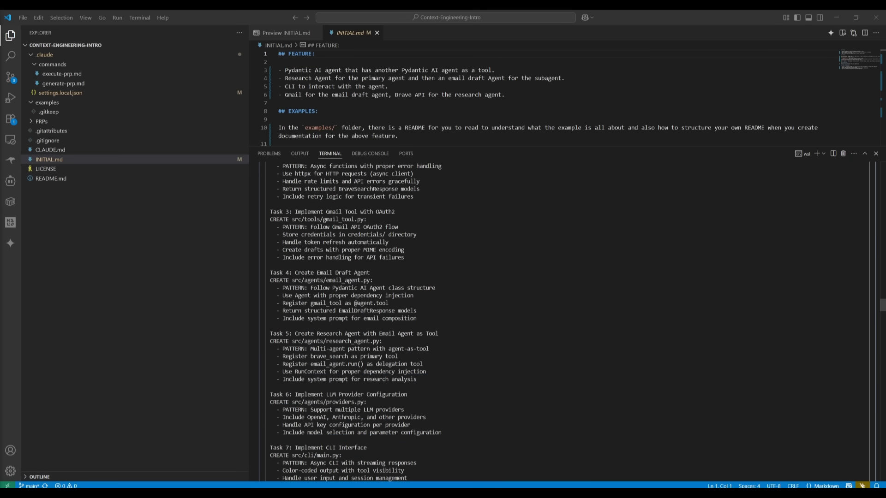
{"action": "scroll", "scroll_direction": "down", "scroll_amount": 3}
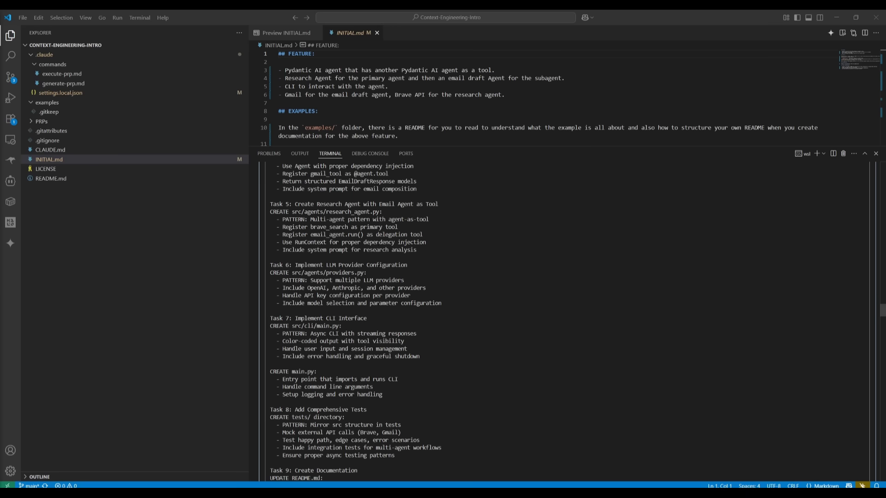
{"action": "scroll", "scroll_direction": "down", "scroll_amount": 3}
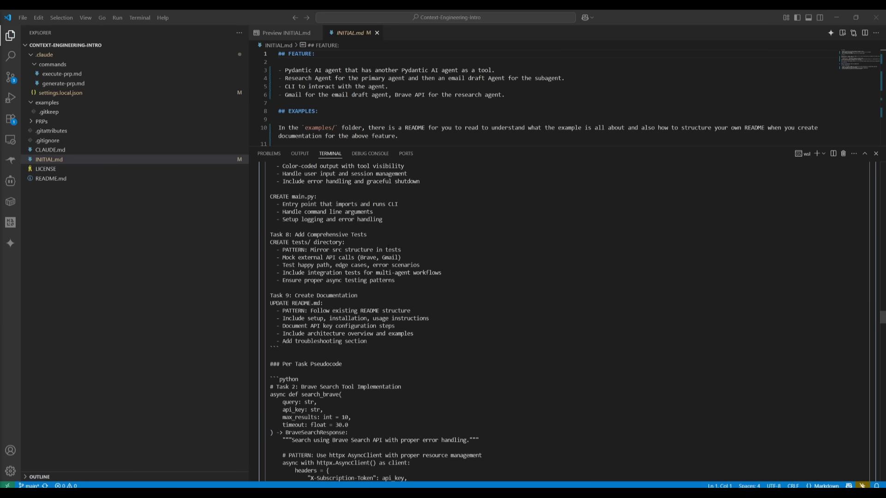
{"action": "scroll", "scroll_direction": "down", "scroll_amount": 3}
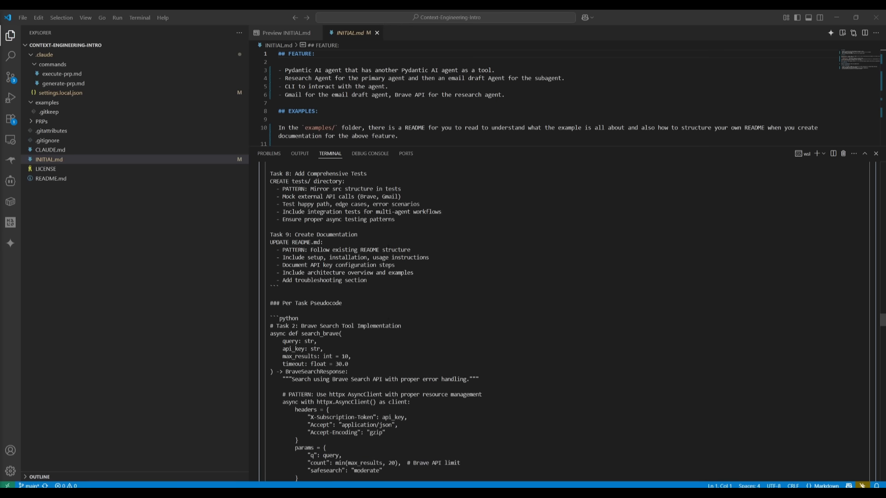
{"action": "scroll", "scroll_direction": "down", "scroll_amount": 3}
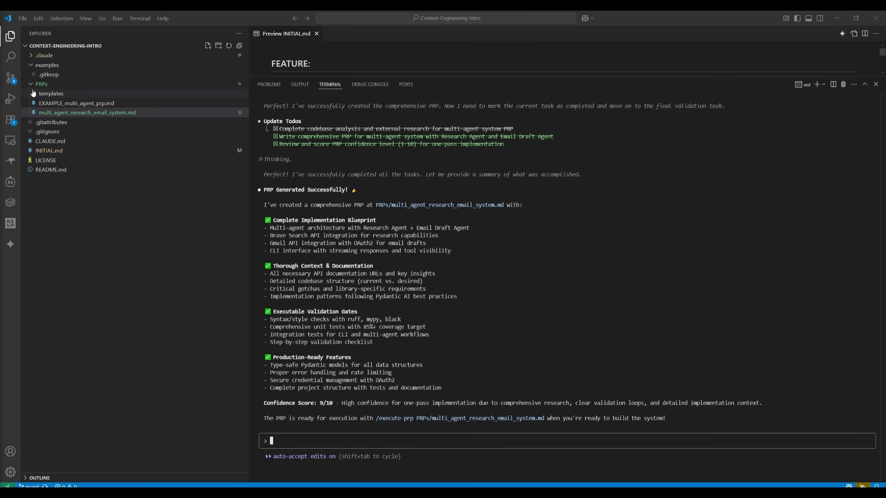
{"action": "mouse_move", "coordinate": [51, 94]}
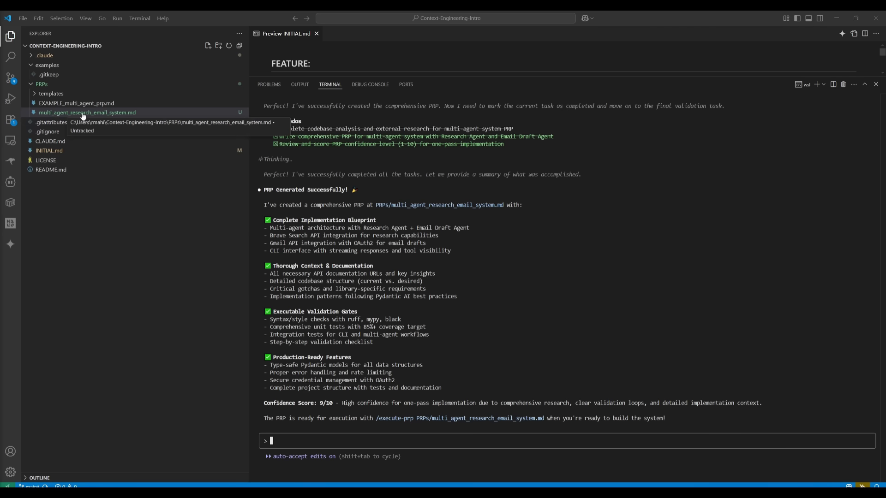
Preview multi_agent_research_email_system.md rendered and read through its tasks, pseudocode and tests
{"action": "left_click", "coordinate": [88, 112]}
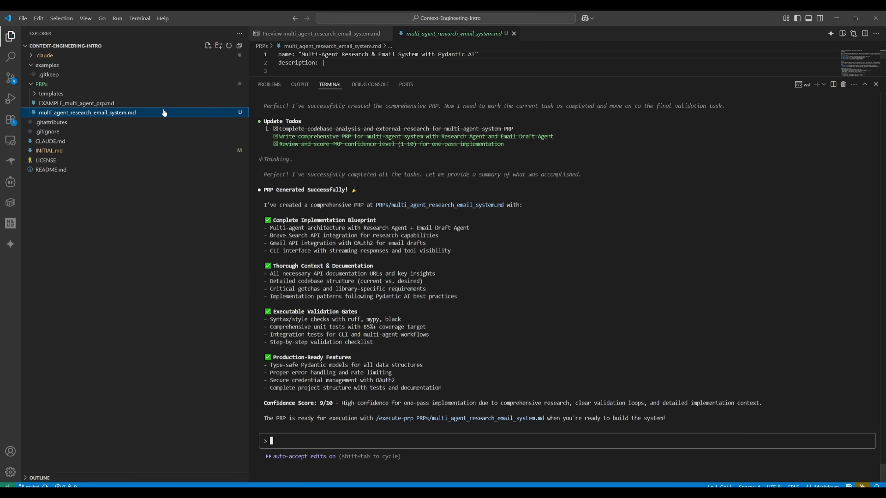
{"action": "left_click", "coordinate": [320, 33]}
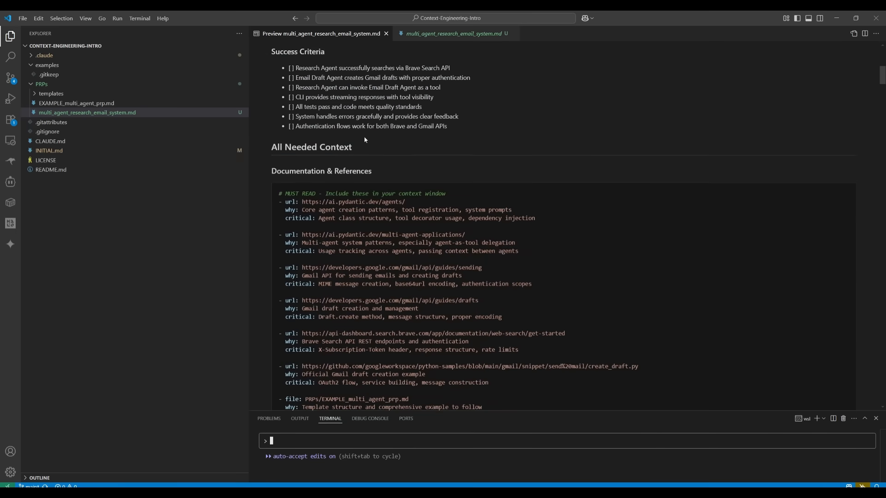
{"action": "scroll", "scroll_direction": "down", "scroll_amount": 3}
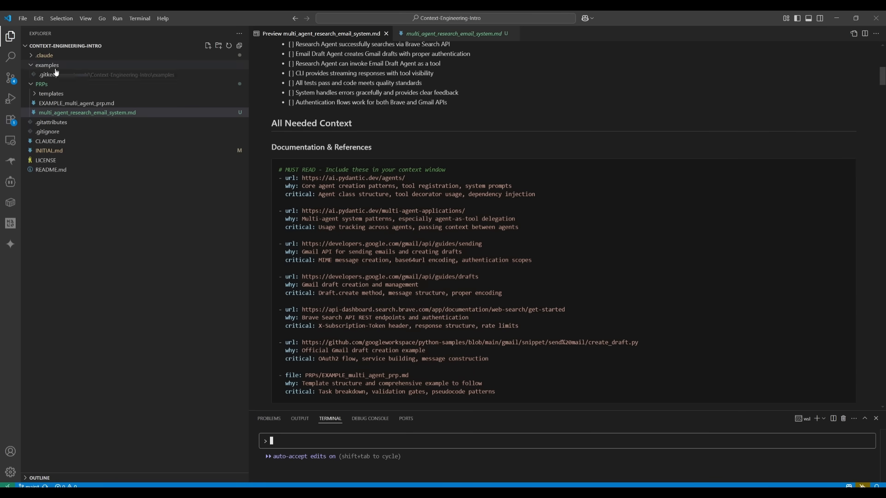
{"action": "scroll", "scroll_direction": "down", "scroll_amount": 3}
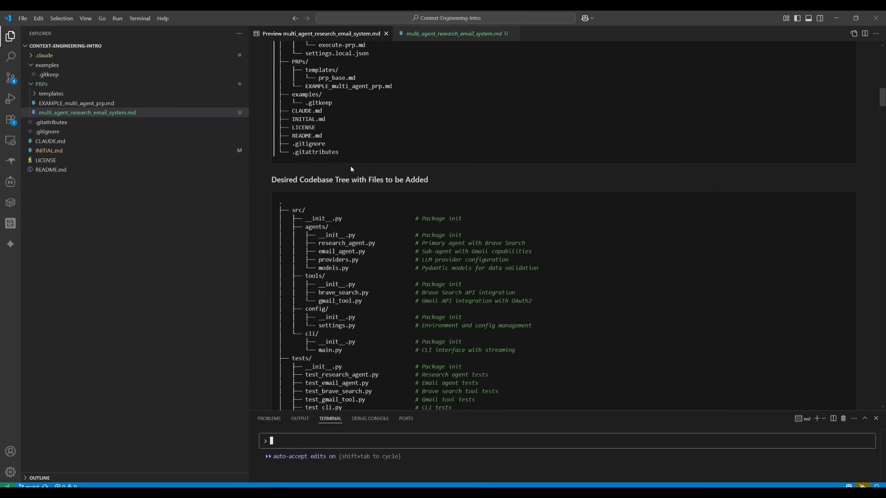
{"action": "scroll", "scroll_direction": "down", "scroll_amount": 3}
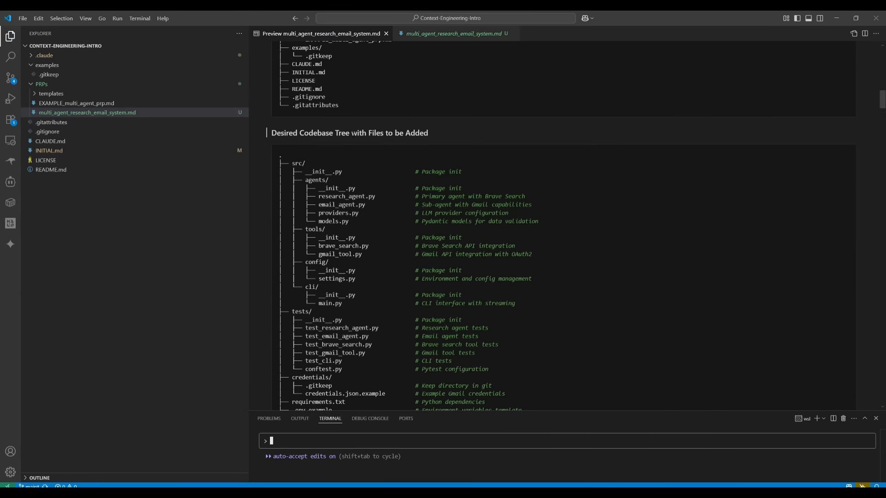
{"action": "scroll", "scroll_direction": "down", "scroll_amount": 3}
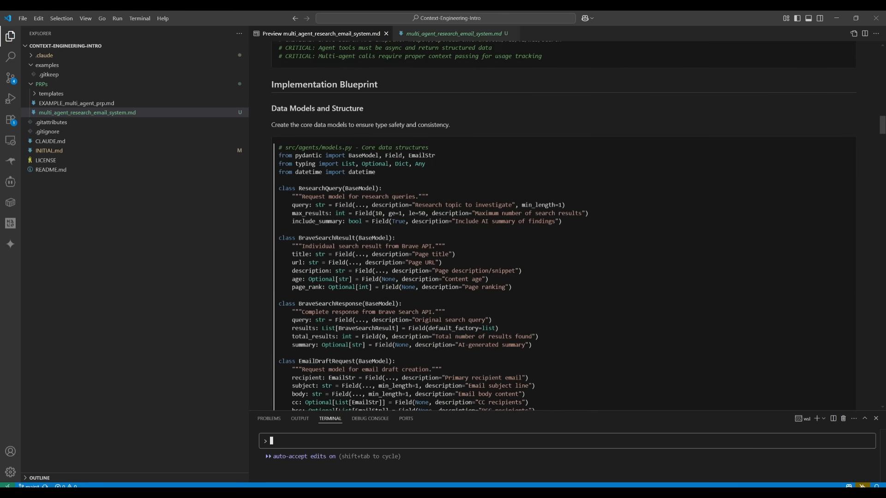
{"action": "scroll", "scroll_direction": "down", "scroll_amount": 3}
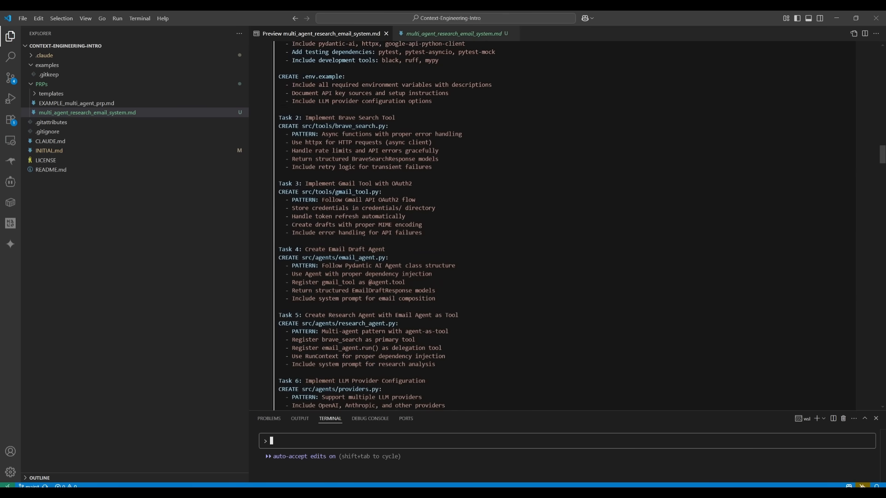
{"action": "scroll", "scroll_direction": "down", "scroll_amount": 3}
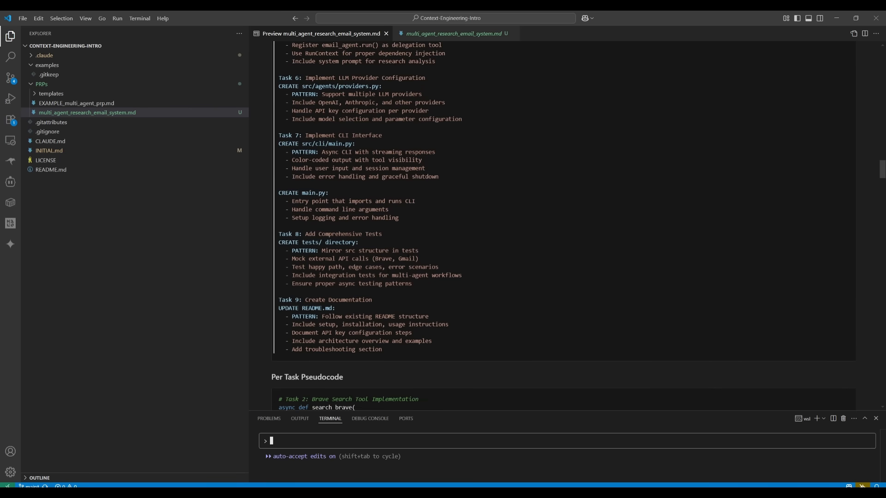
{"action": "scroll", "scroll_direction": "down", "scroll_amount": 3}
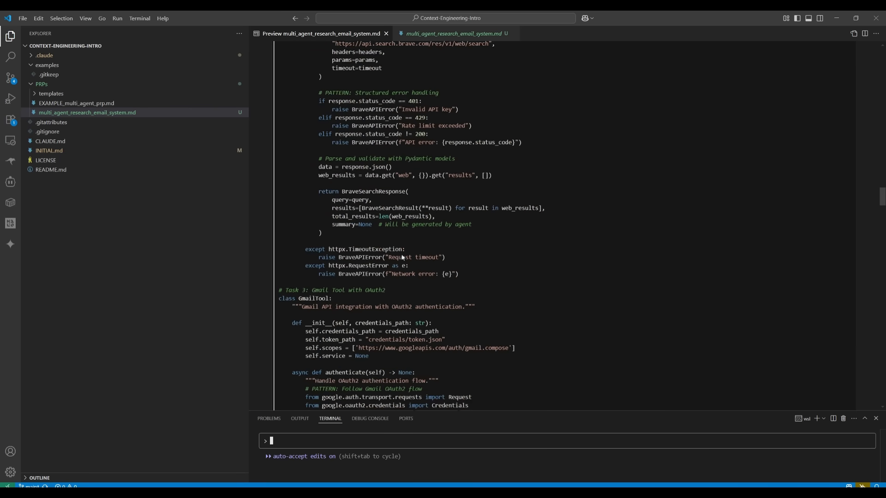
{"action": "scroll", "scroll_direction": "down", "scroll_amount": 3}
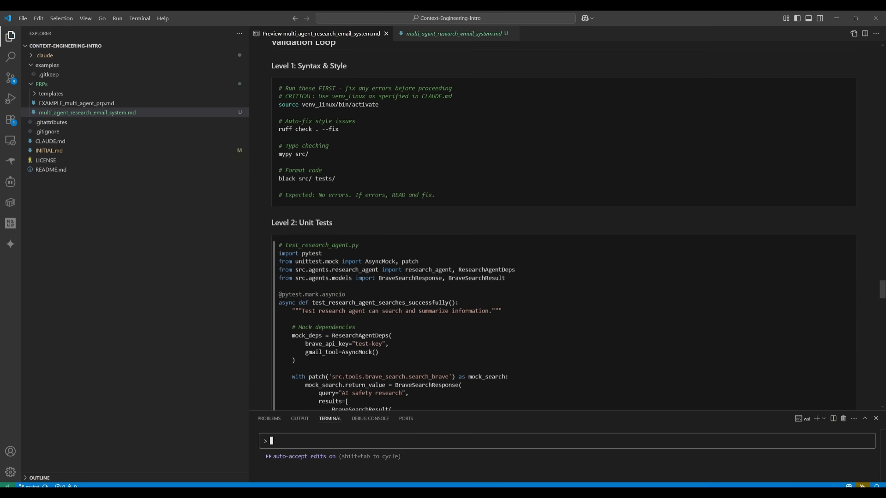
{"action": "scroll", "scroll_direction": "down", "scroll_amount": 3}
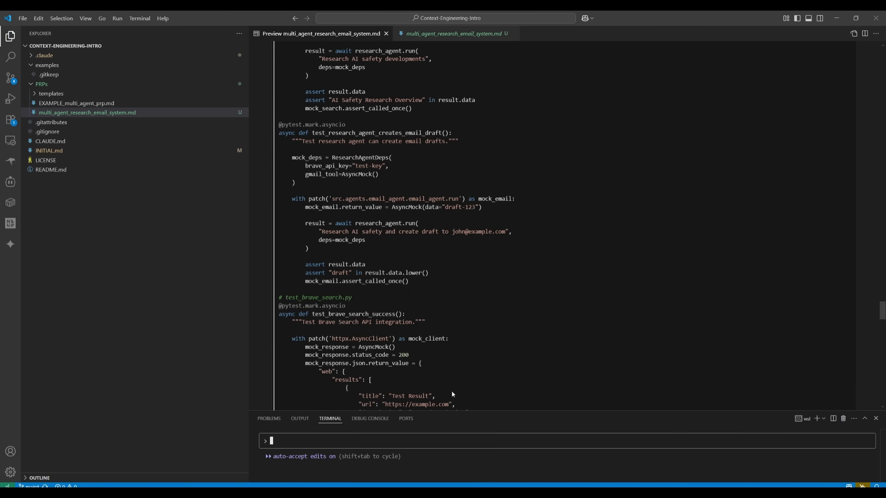
{"action": "mouse_move", "coordinate": [431, 300]}
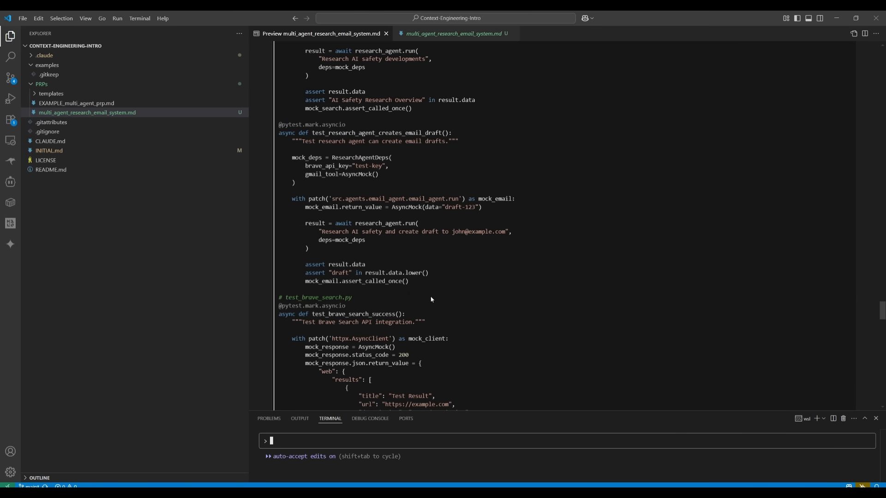
{"action": "mouse_move", "coordinate": [431, 300]}
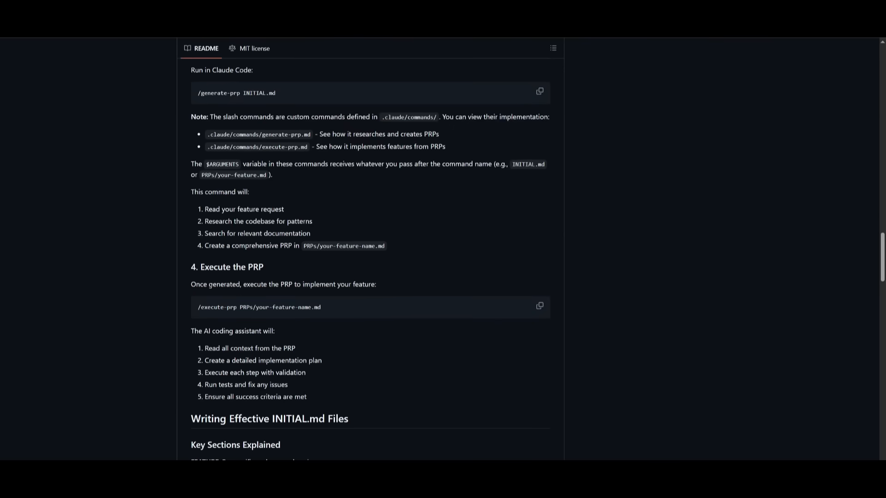
{"action": "mouse_move", "coordinate": [325, 295]}
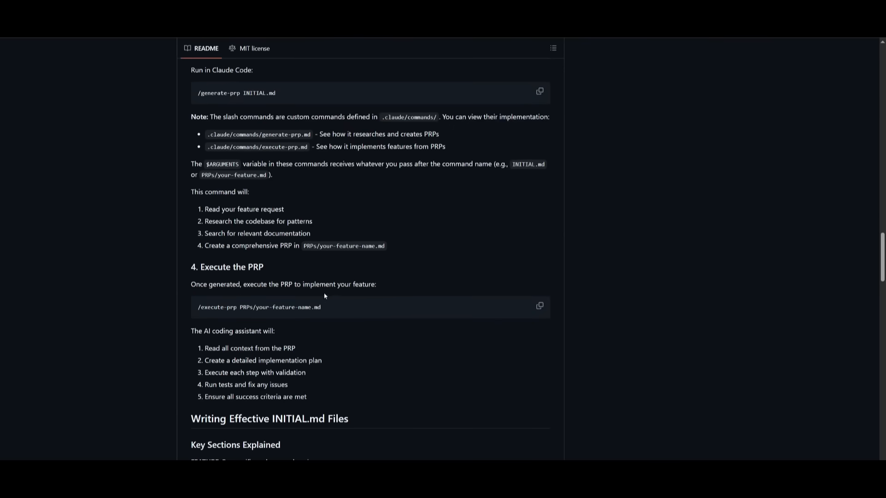
{"action": "mouse_move", "coordinate": [308, 326]}
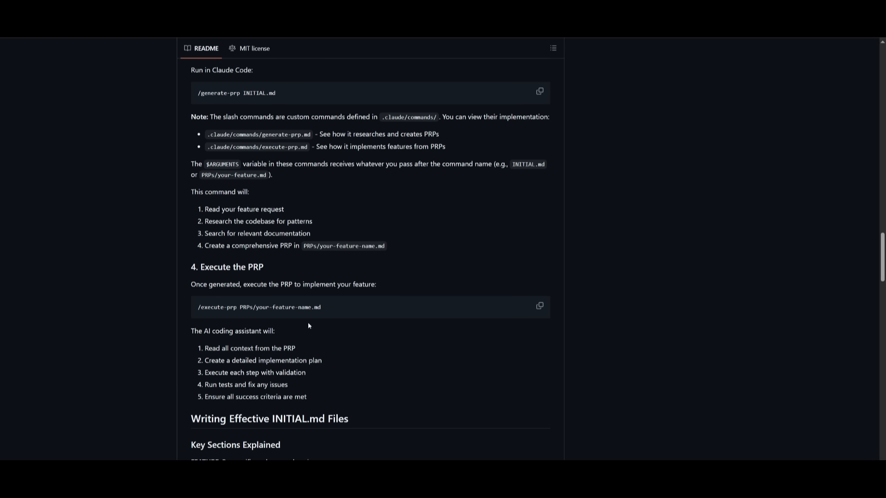
{"action": "mouse_move", "coordinate": [216, 315]}
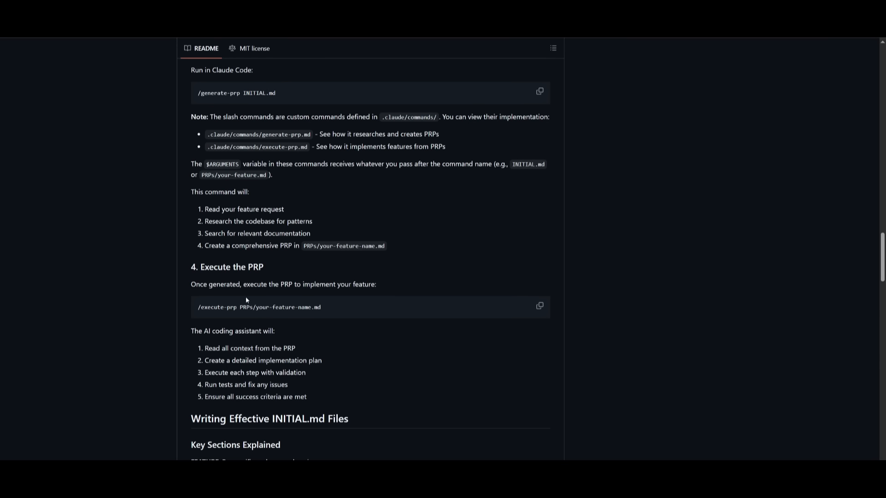
{"action": "mouse_move", "coordinate": [236, 307]}
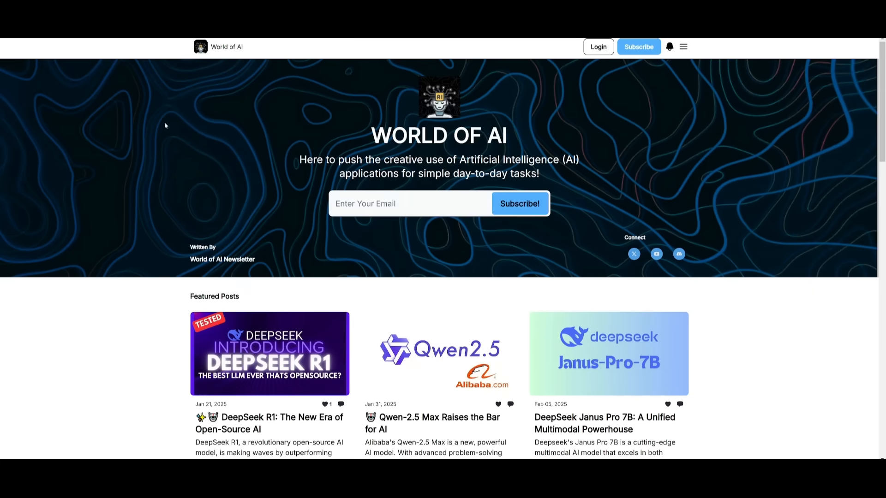
{"action": "mouse_move", "coordinate": [161, 181]}
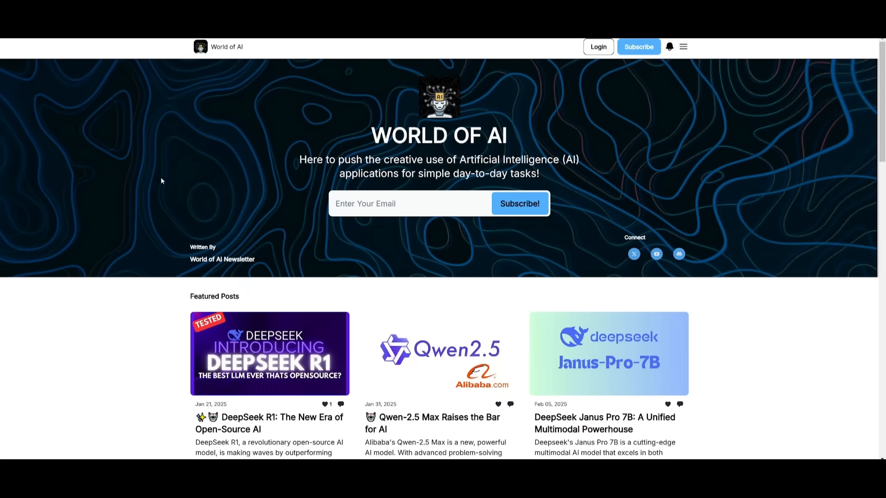
Scroll the World of AI newsletter through its Featured, Latest and Archive posts
{"action": "scroll", "scroll_direction": "down", "scroll_amount": 3}
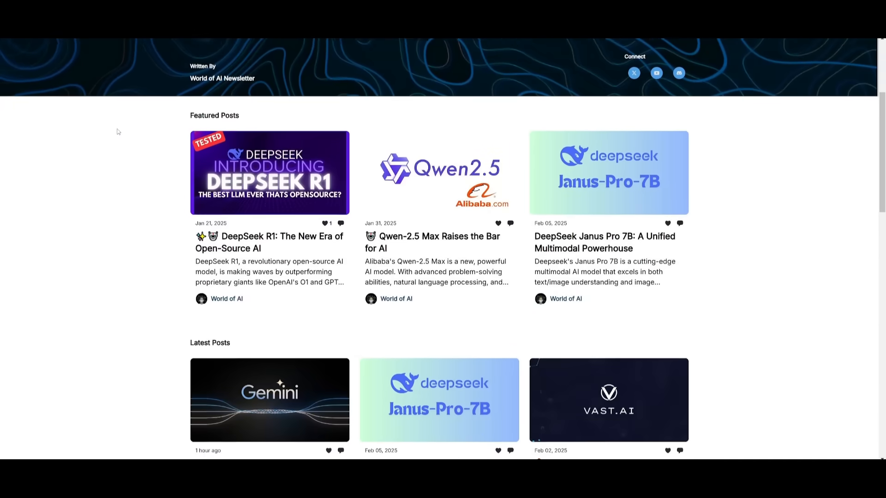
{"action": "scroll", "scroll_direction": "down", "scroll_amount": 3}
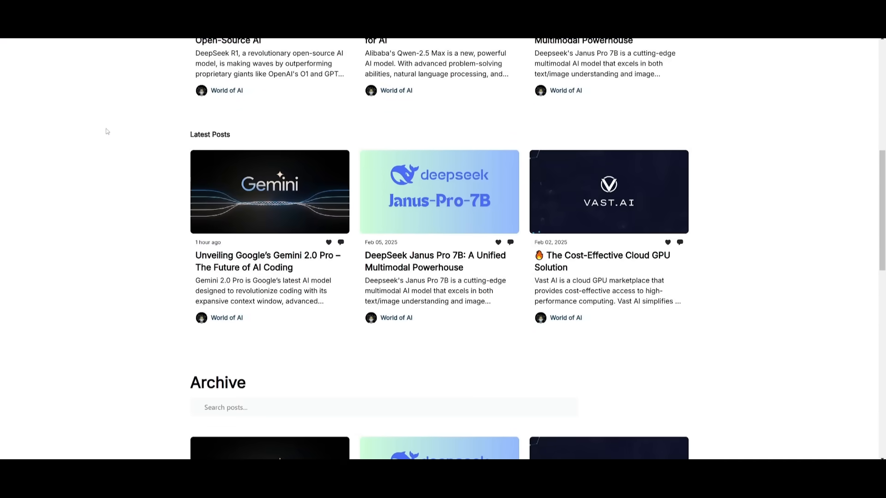
{"action": "scroll", "scroll_direction": "down", "scroll_amount": 3}
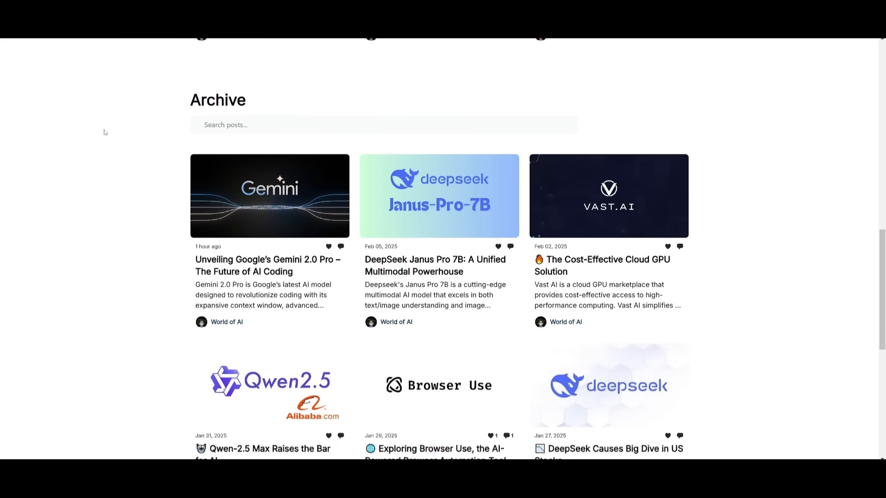
{"action": "scroll", "scroll_direction": "down", "scroll_amount": 3}
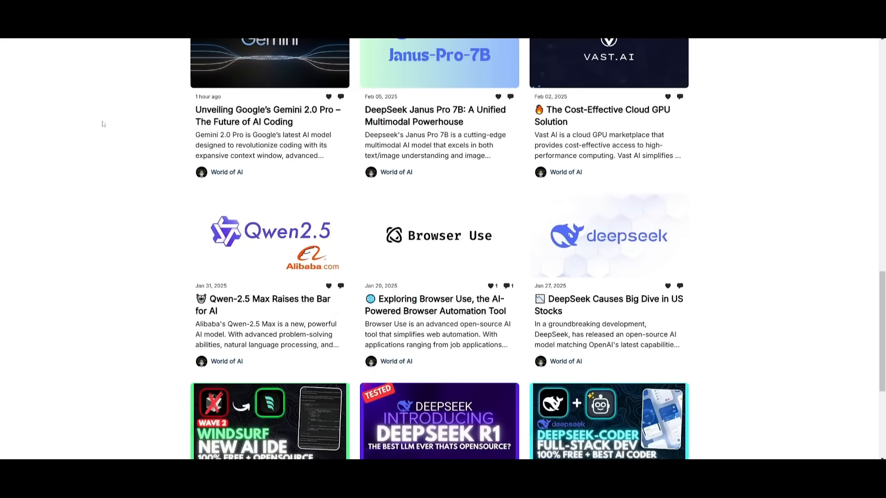
{"action": "mouse_move", "coordinate": [93, 131]}
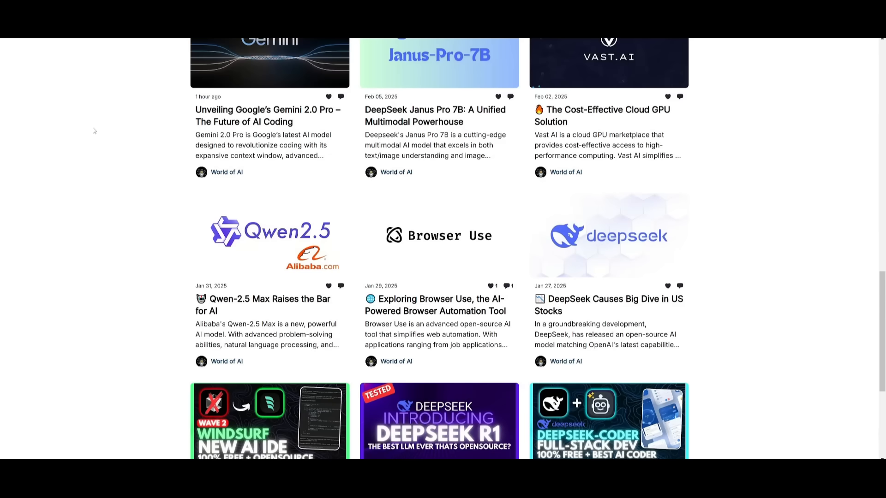
{"action": "scroll", "scroll_direction": "down", "scroll_amount": 3}
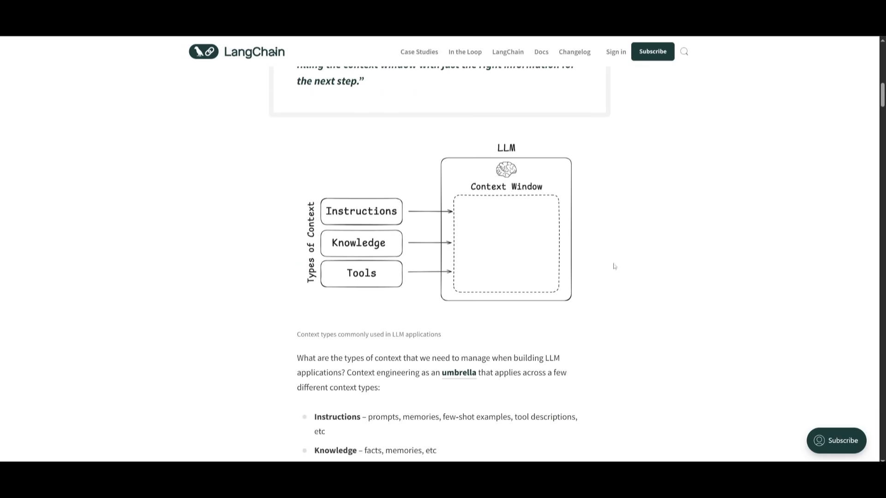
{"action": "mouse_move", "coordinate": [536, 245]}
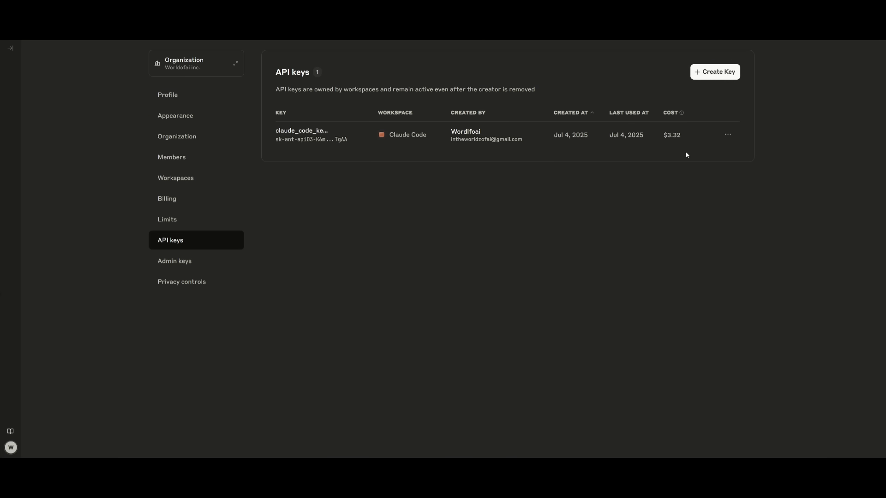
{"action": "mouse_move", "coordinate": [816, 204]}
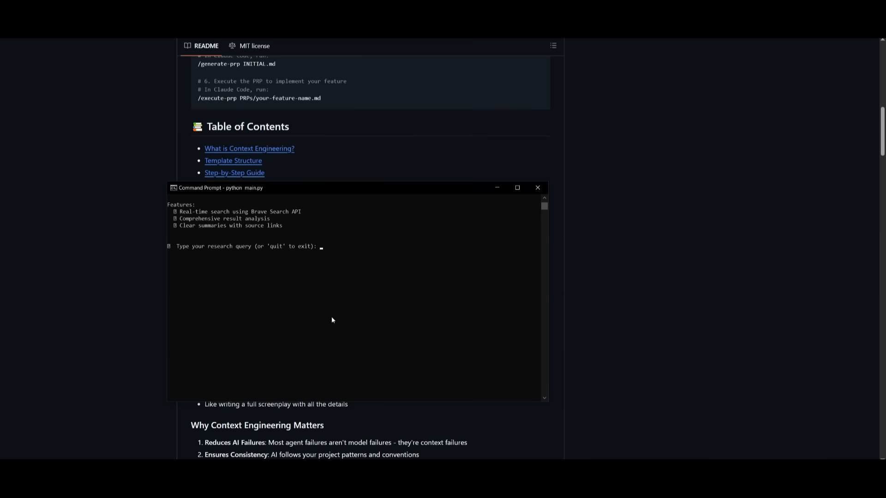
Submit the query 'create me a indepth research on the world of ai' to the research CLI
{"action": "type", "text": "create me a indepth research on the world of ai"}
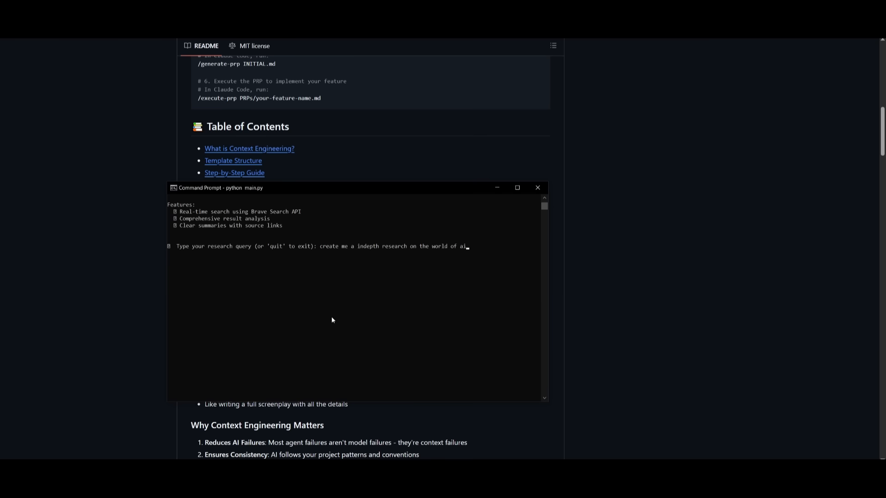
{"action": "key", "text": "enter"}
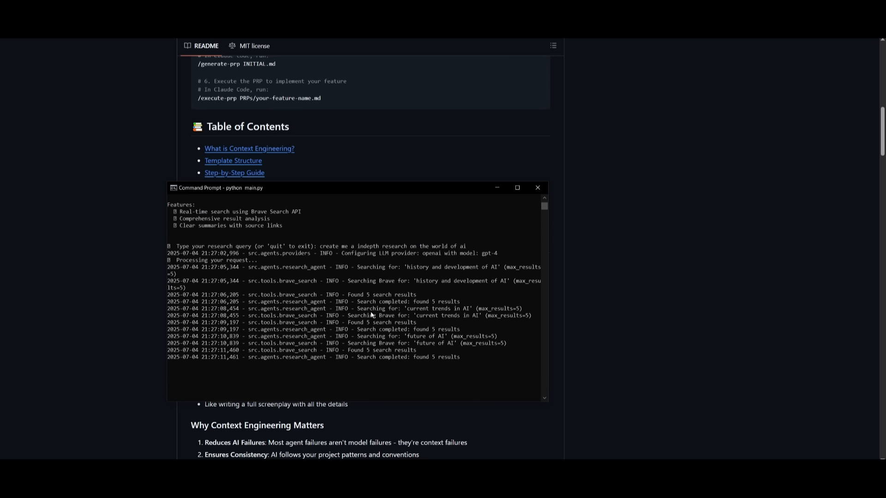
{"action": "mouse_move", "coordinate": [398, 273]}
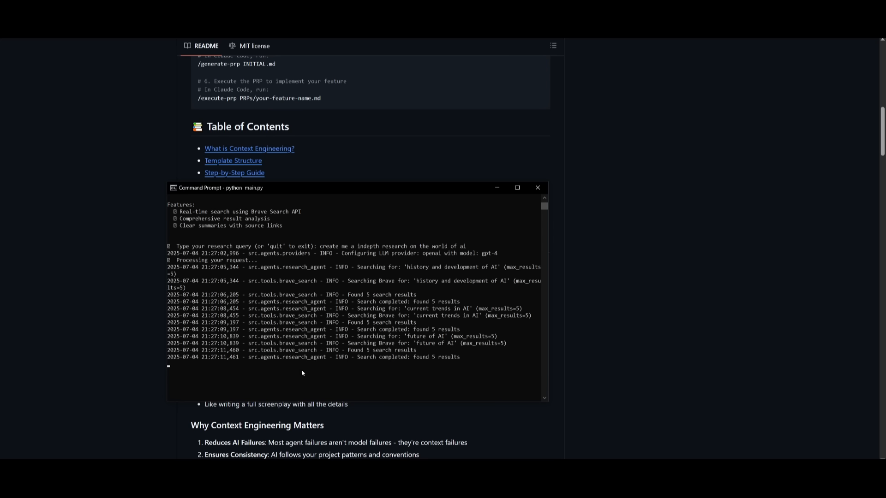
{"action": "mouse_move", "coordinate": [329, 388]}
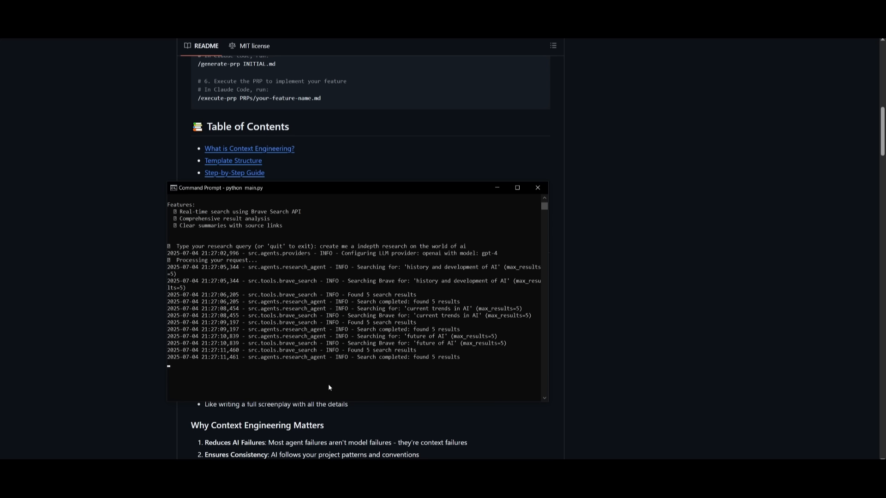
{"action": "mouse_move", "coordinate": [104, 295]}
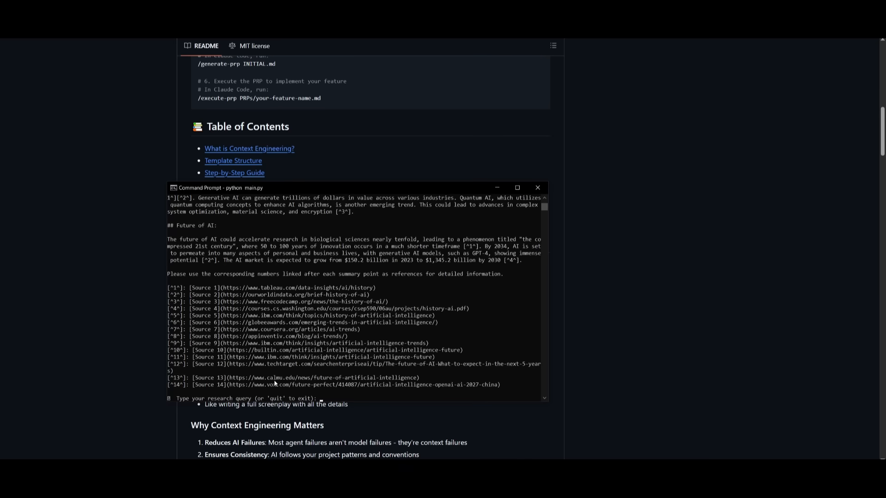
{"action": "mouse_move", "coordinate": [262, 302]}
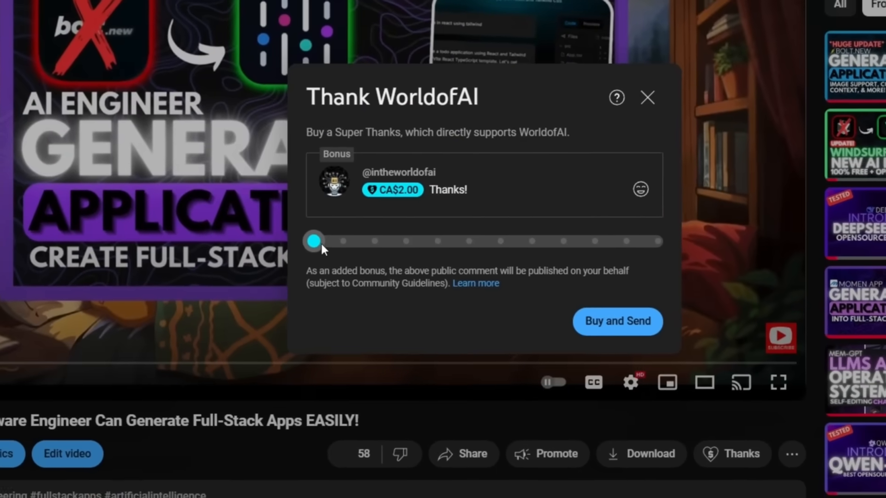
Raise the Super Thanks amount to CA$400 and show WorldofAI's membership tiers
{"action": "left_click_drag", "start_coordinate": [314, 241], "coordinate": [477, 248]}
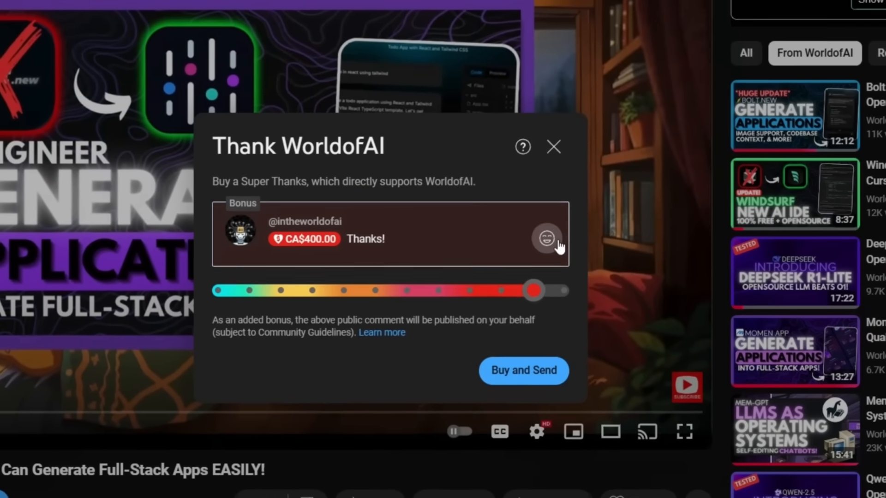
{"action": "left_click", "coordinate": [553, 146]}
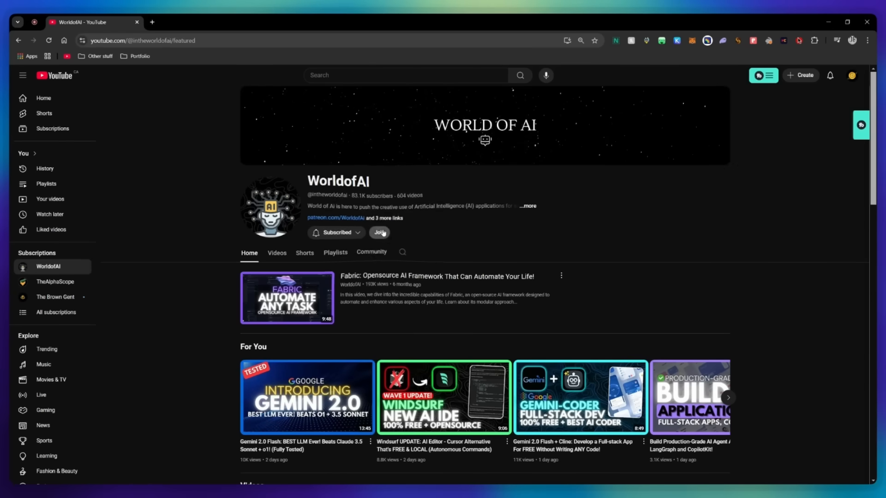
{"action": "left_click", "coordinate": [379, 232]}
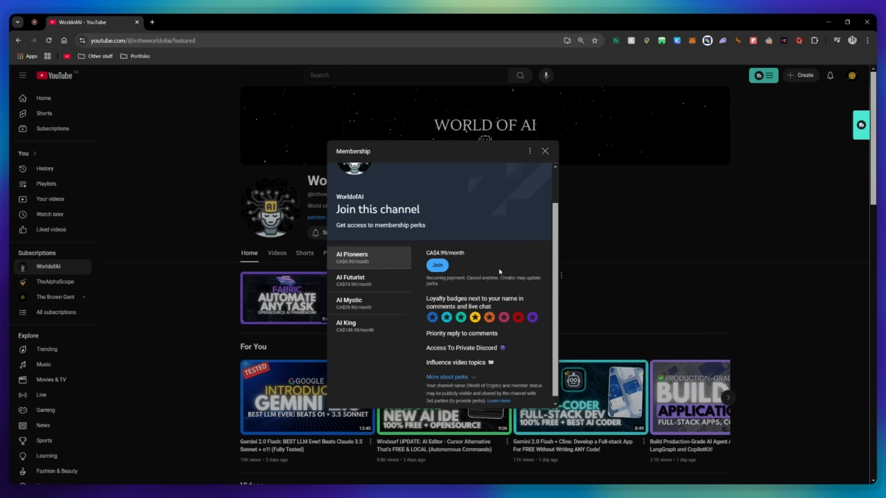
{"action": "left_click", "coordinate": [350, 281]}
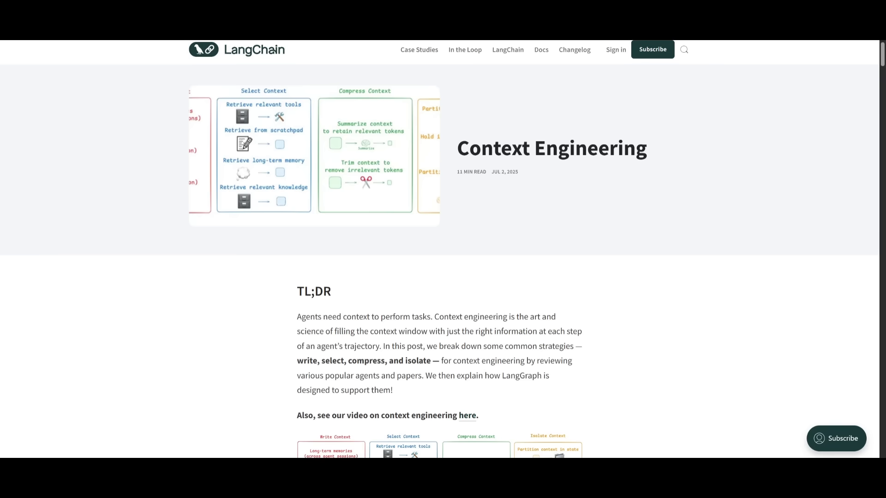
Scroll the LangChain Context Engineering post down to the Write Context scratchpads section
{"action": "scroll", "scroll_direction": "down", "scroll_amount": 3}
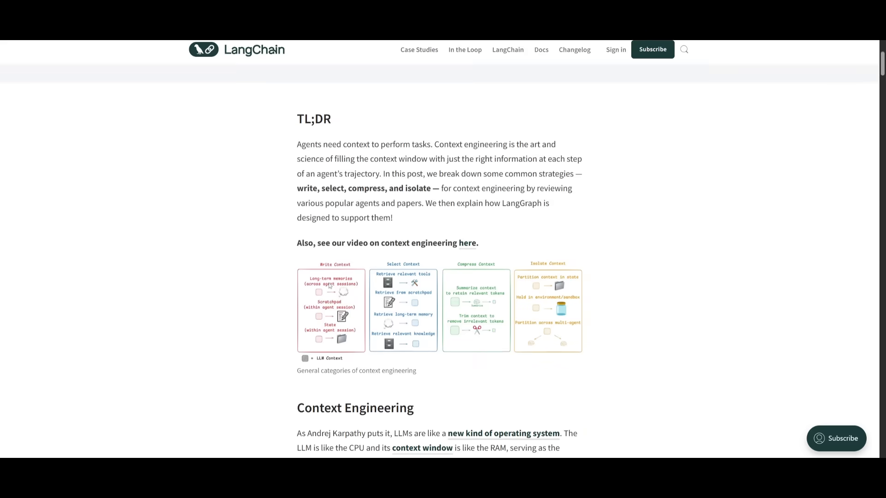
{"action": "scroll", "scroll_direction": "down", "scroll_amount": 3}
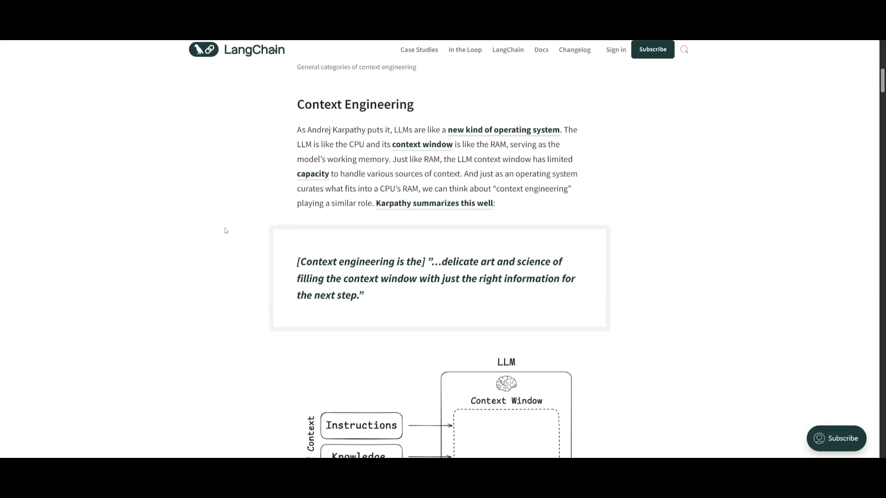
{"action": "scroll", "scroll_direction": "down", "scroll_amount": 3}
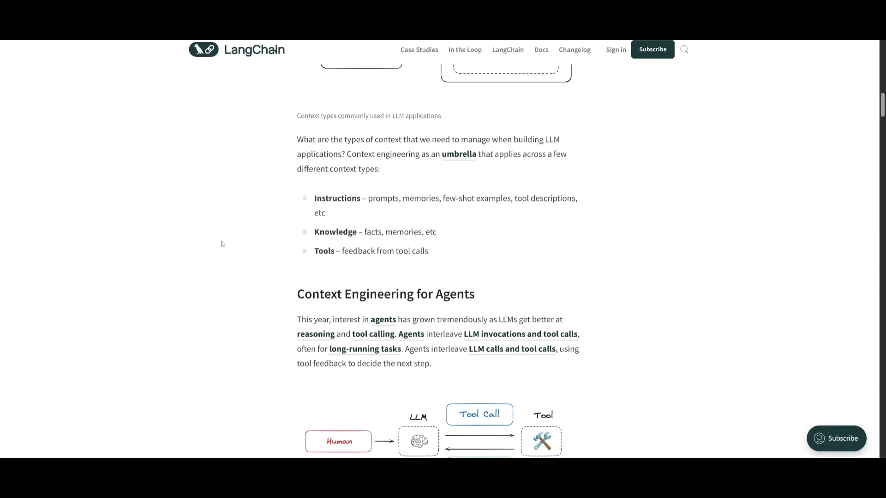
{"action": "scroll", "scroll_direction": "down", "scroll_amount": 3}
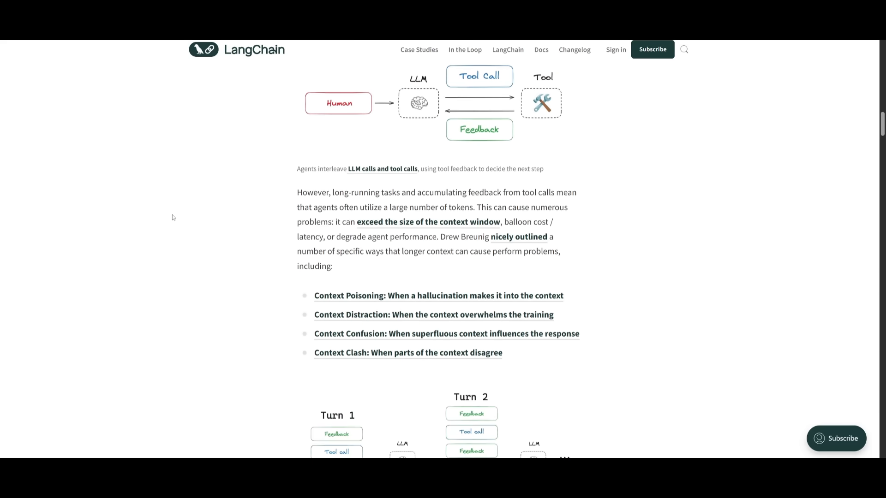
{"action": "scroll", "scroll_direction": "down", "scroll_amount": 3}
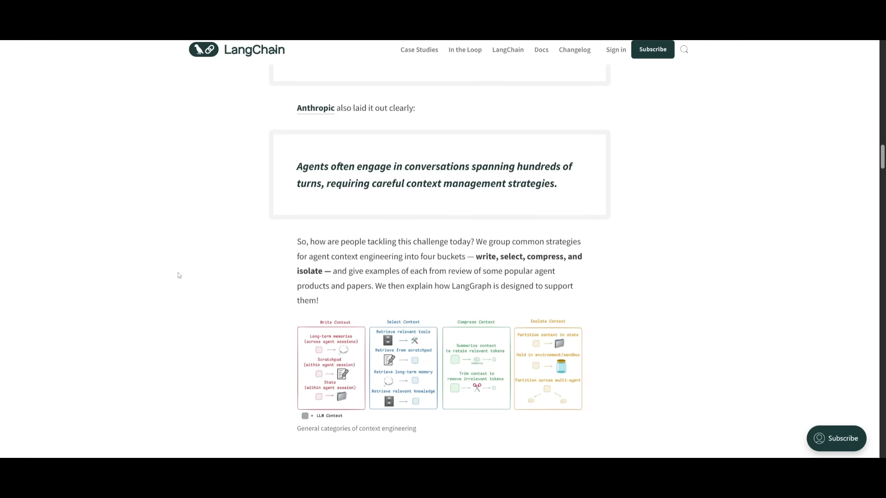
{"action": "scroll", "scroll_direction": "down", "scroll_amount": 3}
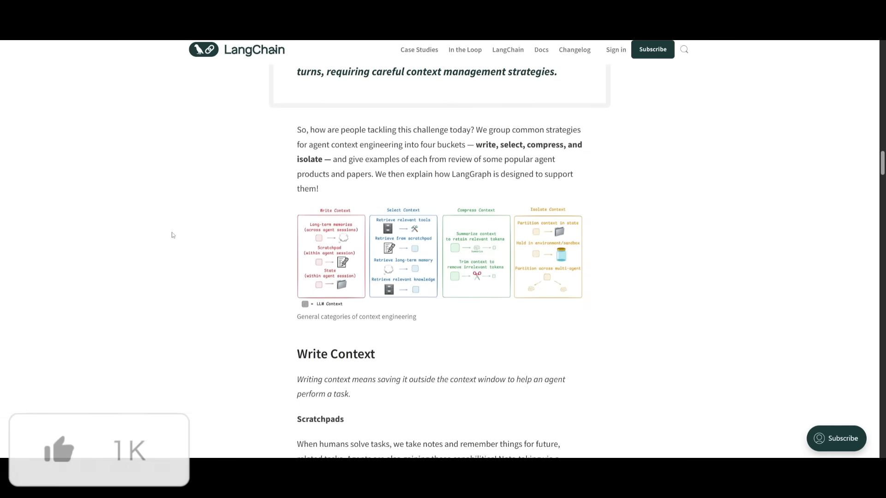
{"action": "scroll", "scroll_direction": "down", "scroll_amount": 3}
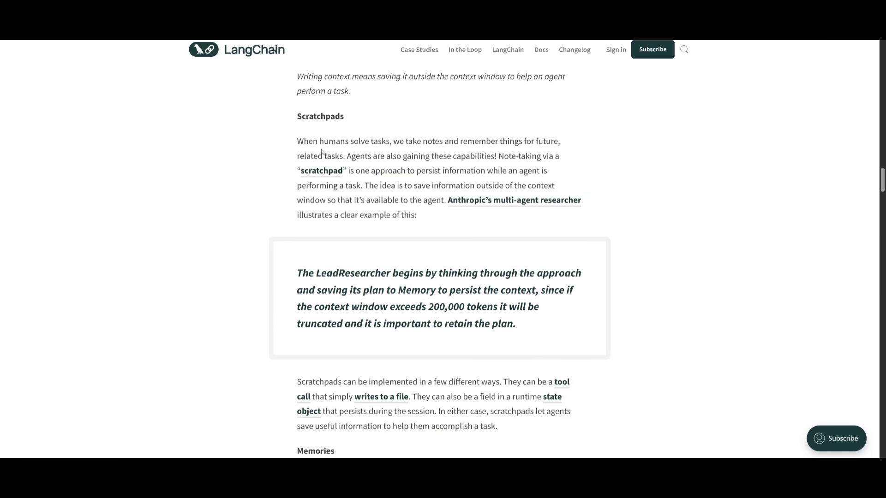
{"action": "scroll", "scroll_direction": "down", "scroll_amount": 3}
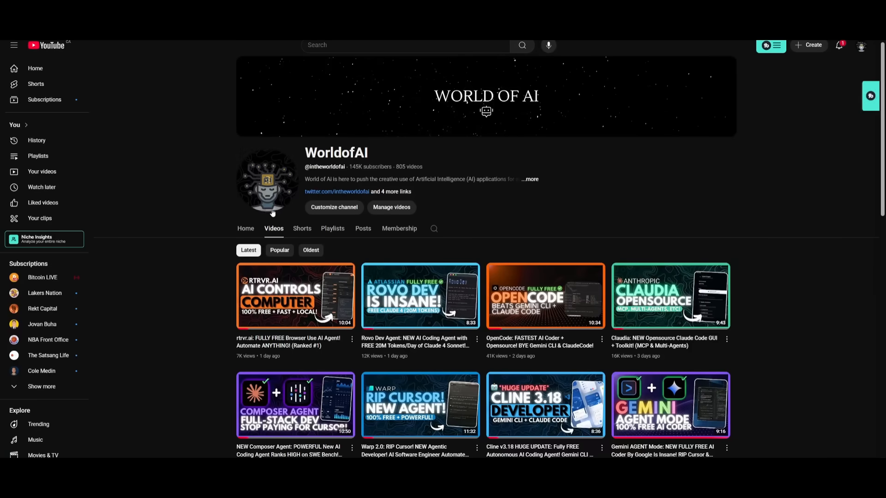
Scroll the WorldofAI Videos grid down to uploads from two months ago
{"action": "scroll", "scroll_direction": "down", "scroll_amount": 3}
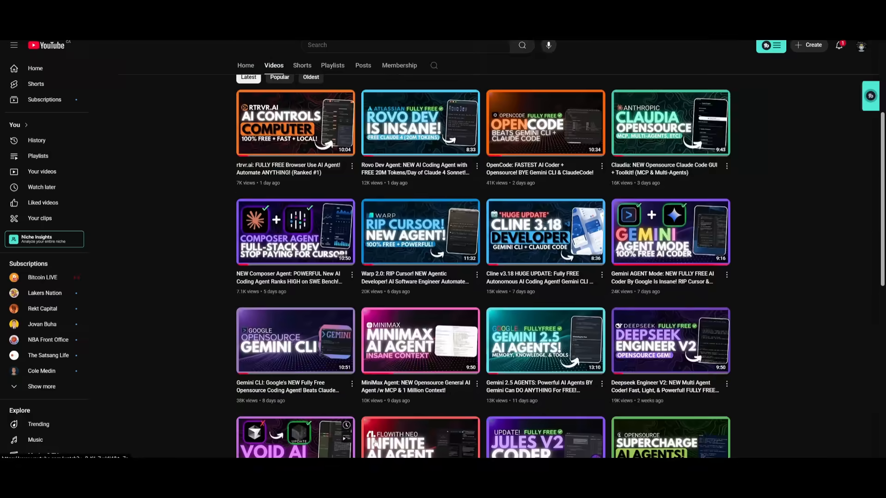
{"action": "scroll", "scroll_direction": "down", "scroll_amount": 3}
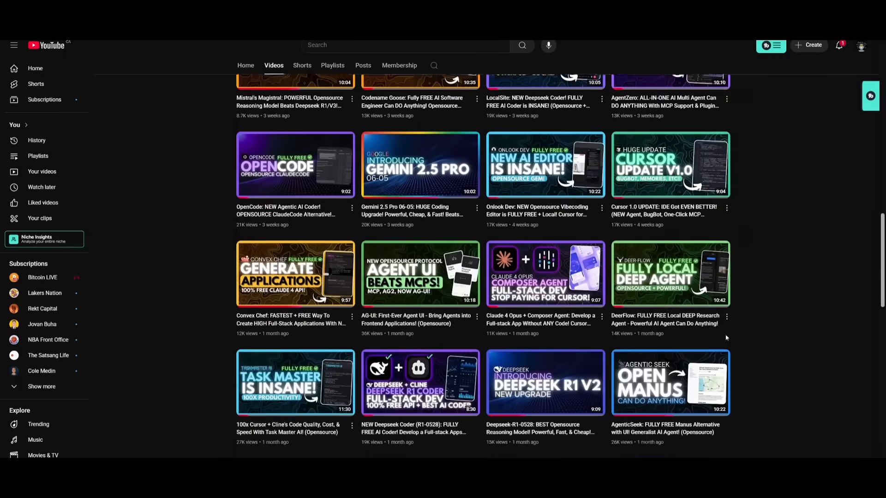
{"action": "scroll", "scroll_direction": "down", "scroll_amount": 3}
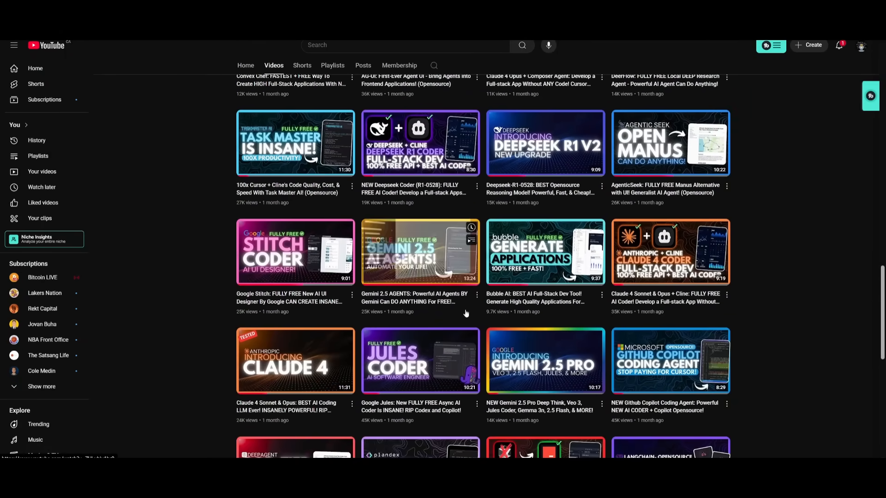
{"action": "scroll", "scroll_direction": "down", "scroll_amount": 3}
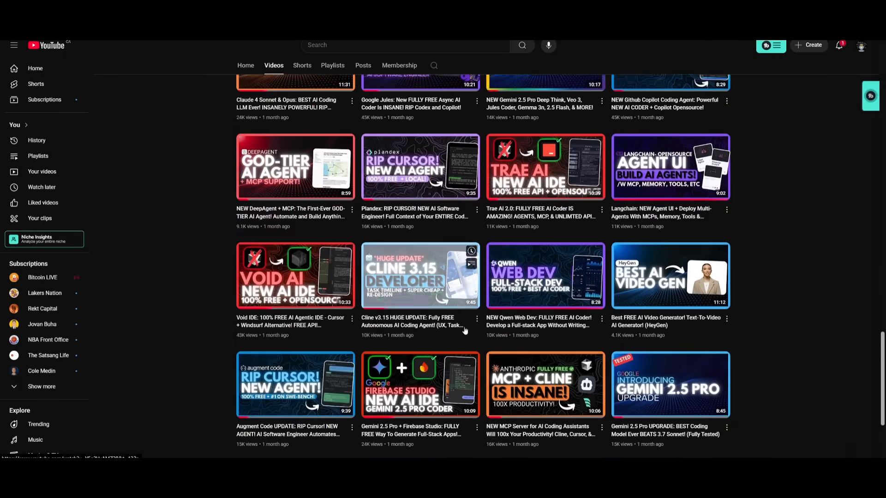
{"action": "scroll", "scroll_direction": "down", "scroll_amount": 3}
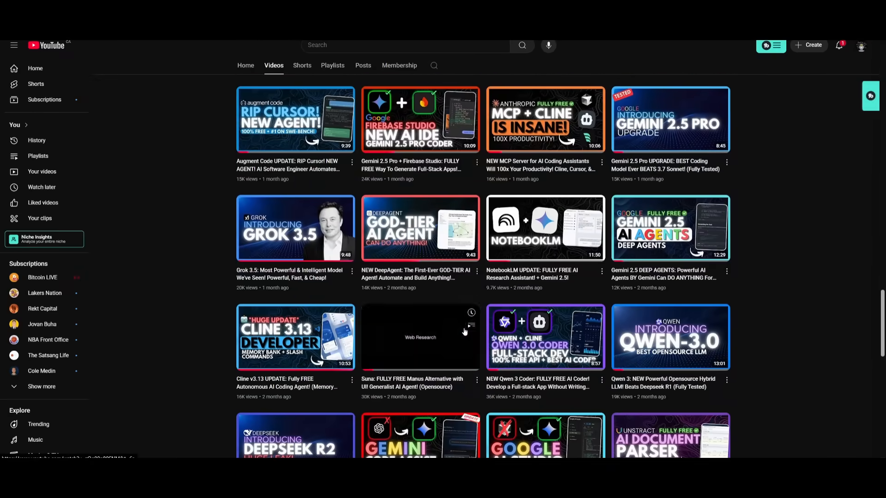
{"action": "scroll", "scroll_direction": "down", "scroll_amount": 3}
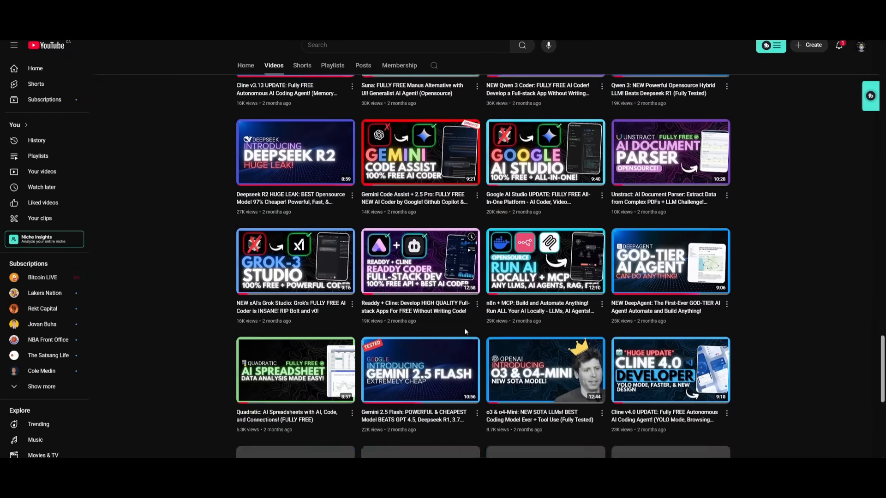